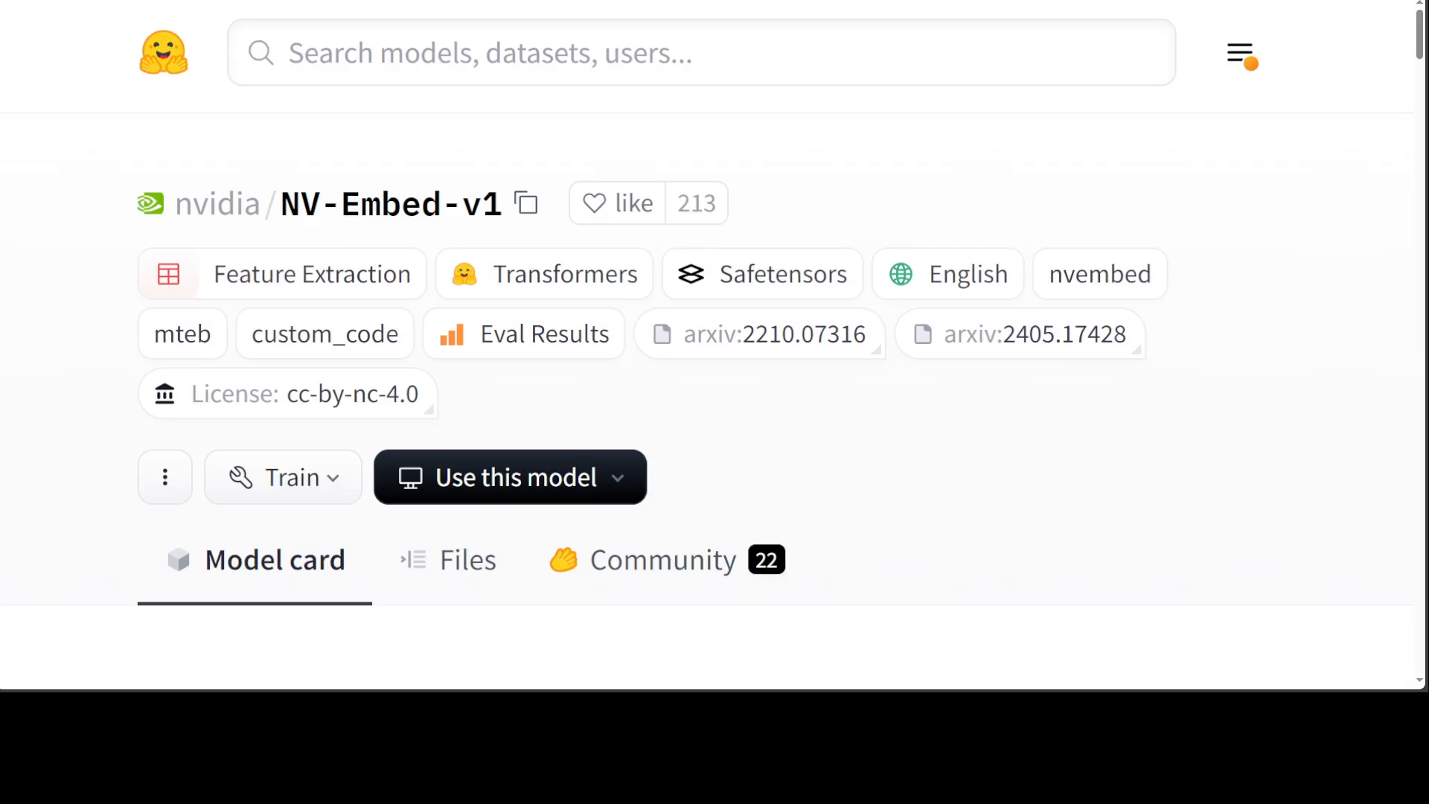
pyautogui.moveTo(97, 106)
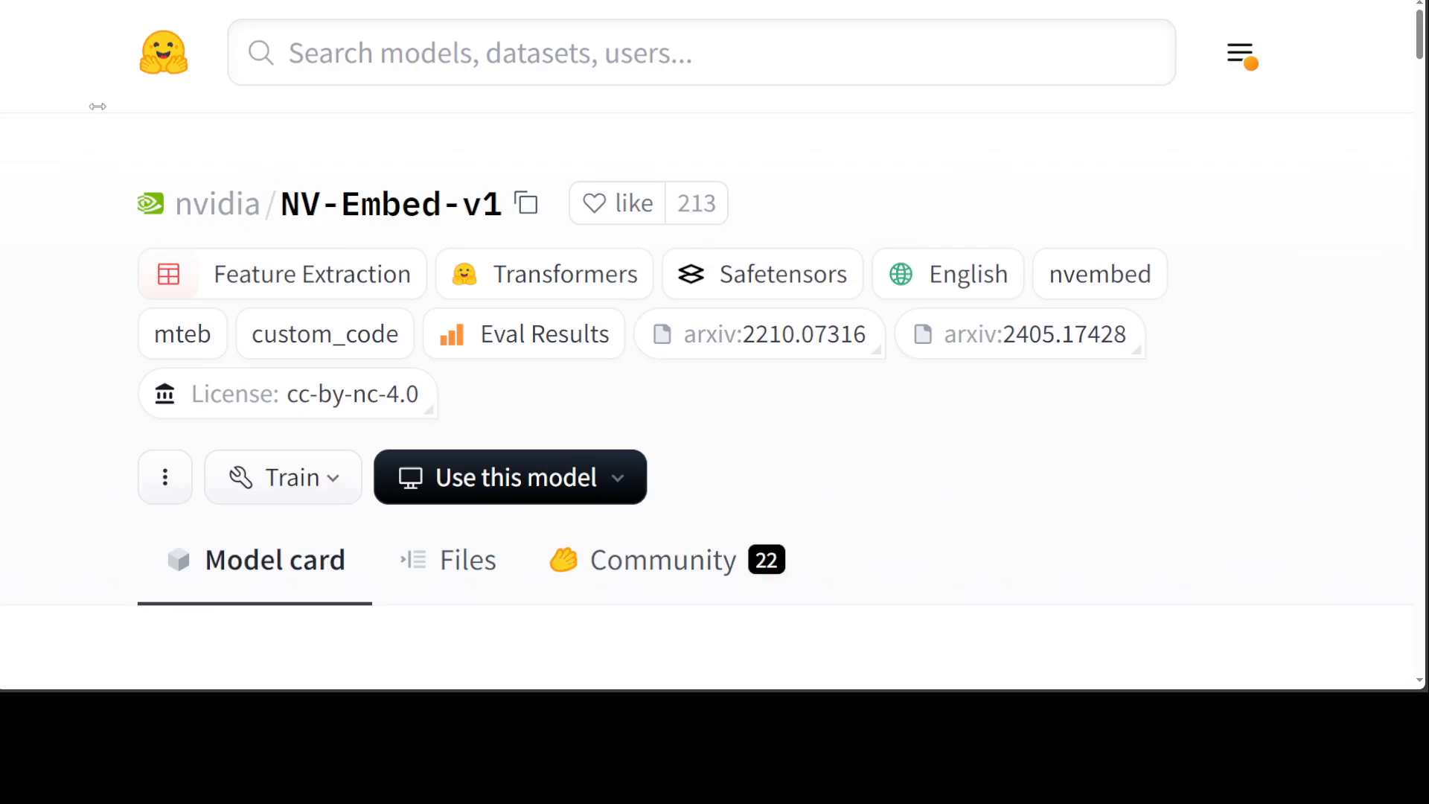
pyautogui.moveTo(98, 106)
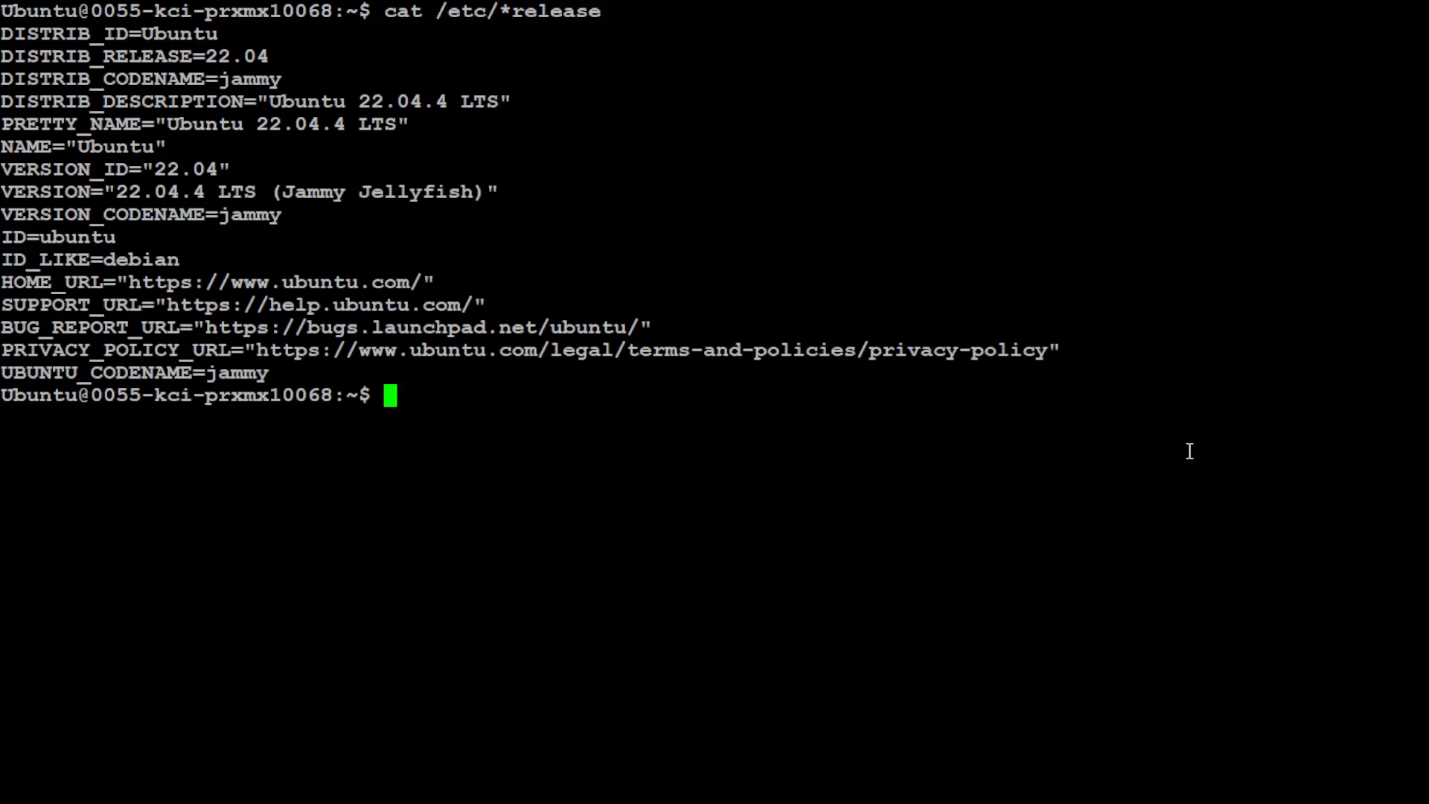
# Step: Confirm conda 24.1.2 with Python 3.11.7 via conda info, clearing the screen before and after
pyautogui.write('clear')
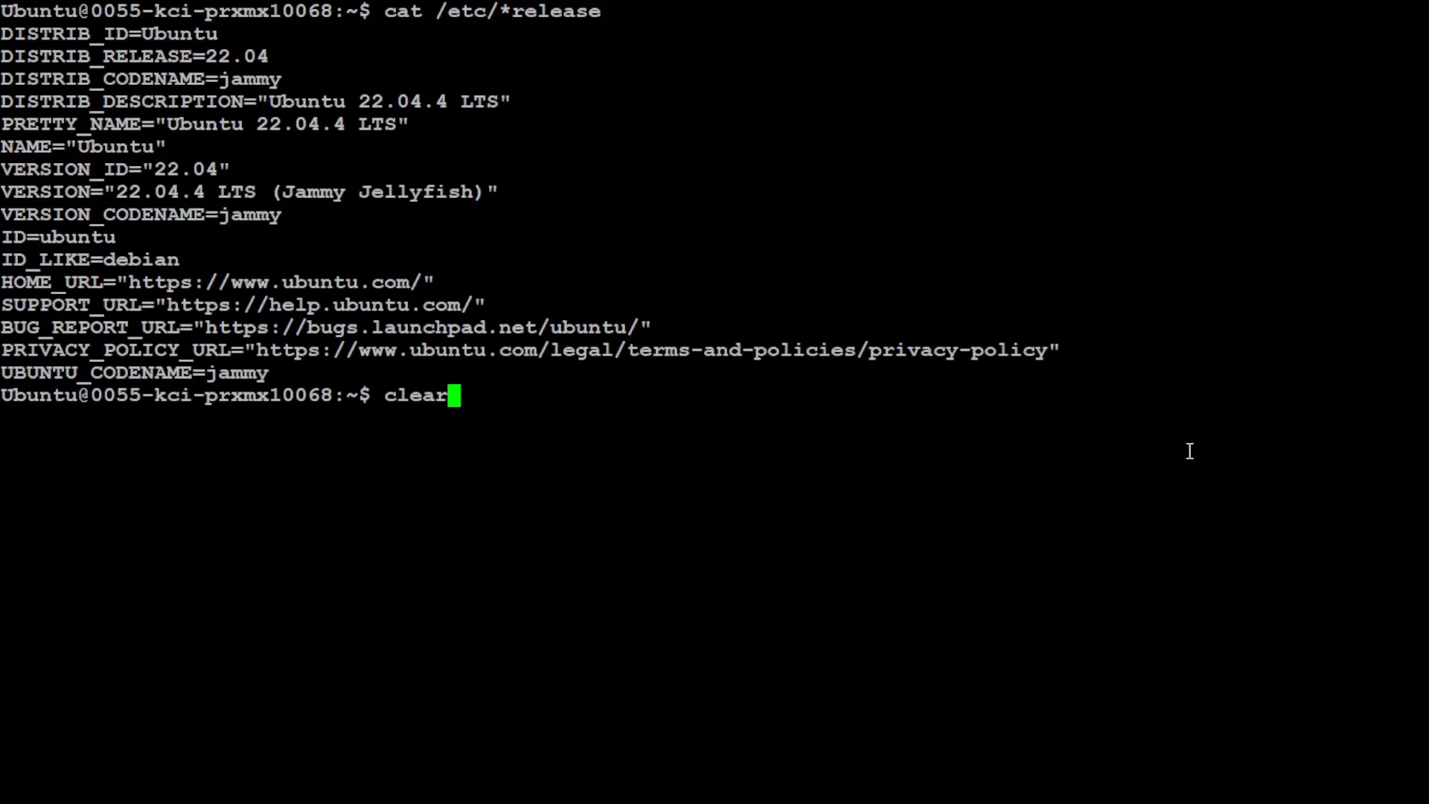
pyautogui.press('Return')
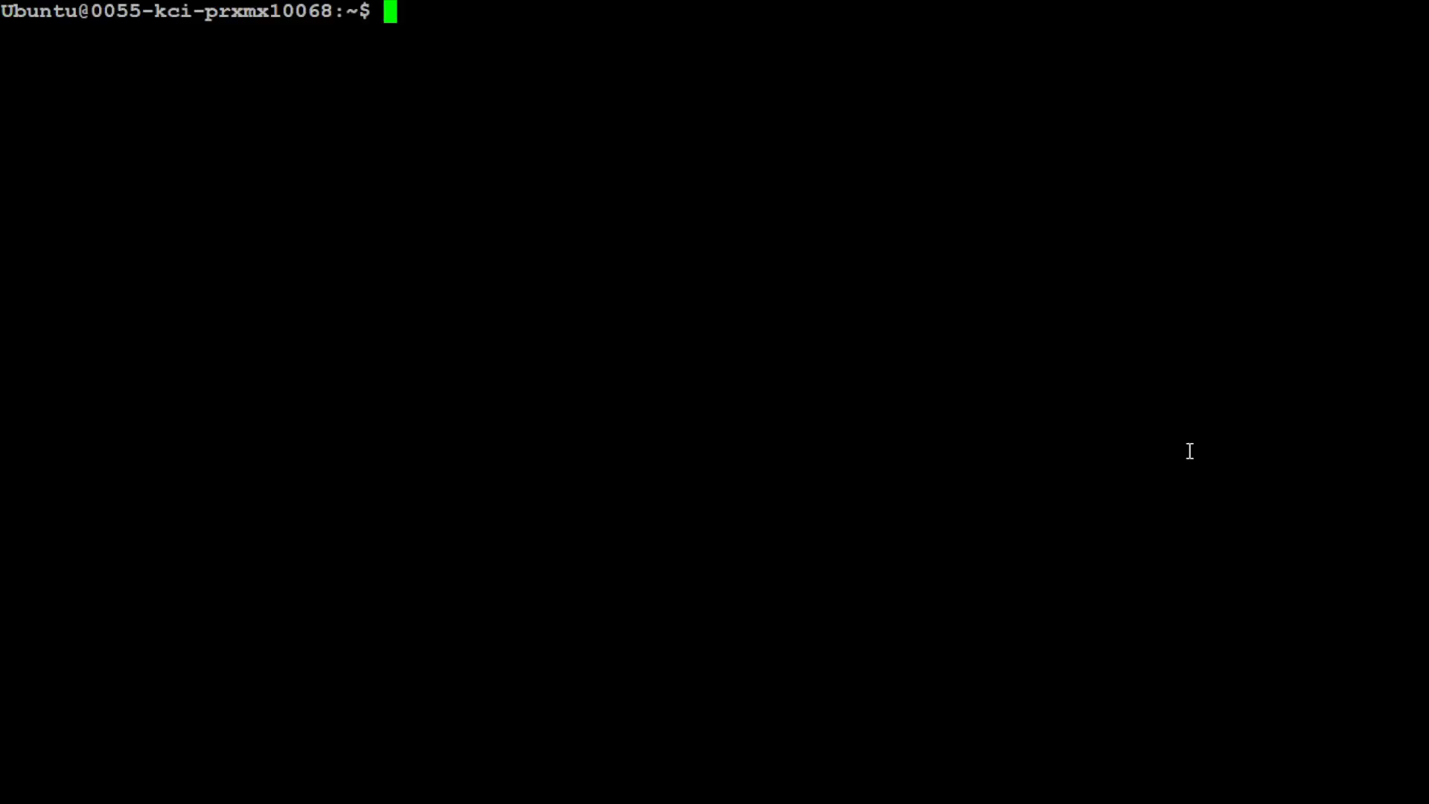
pyautogui.write('co')
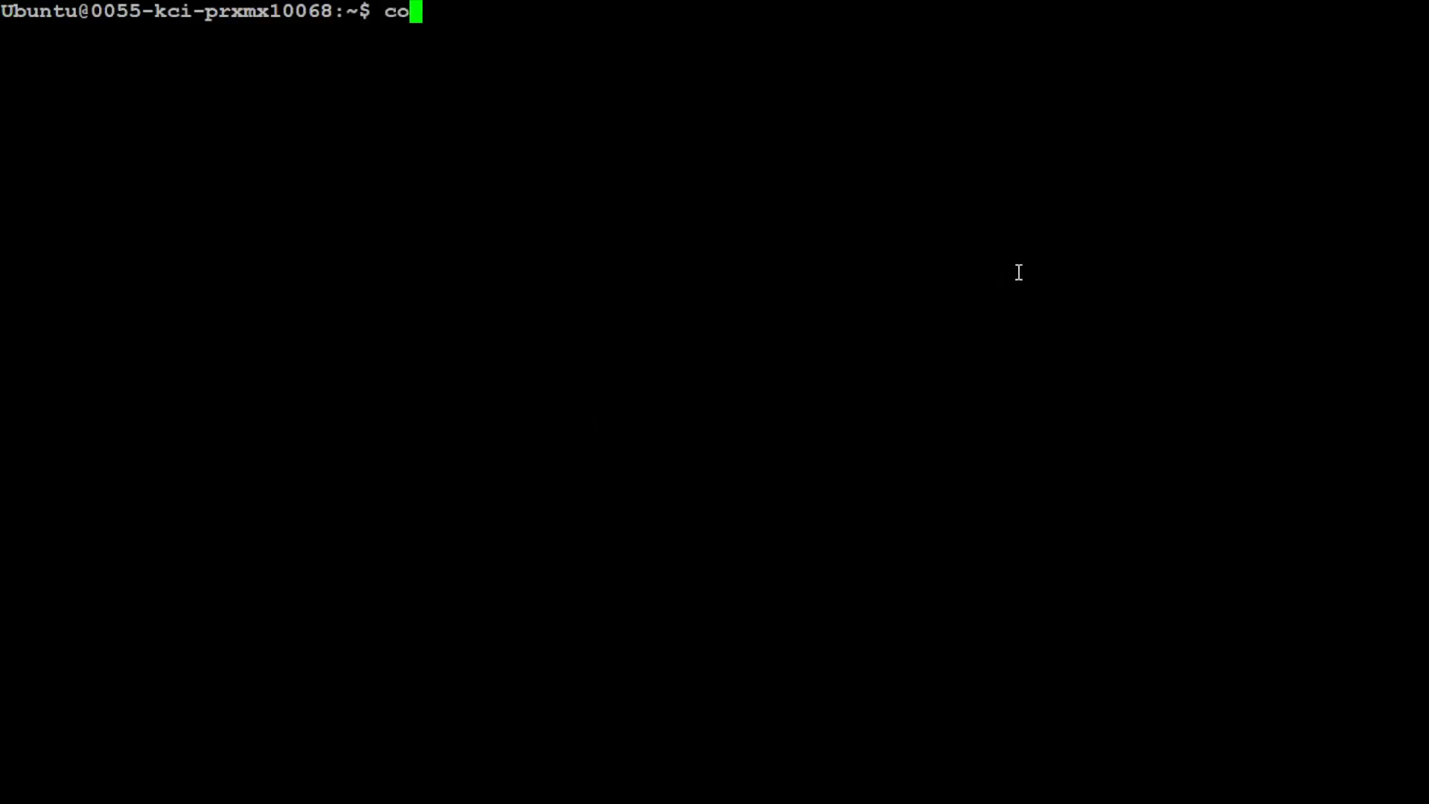
pyautogui.press('Return')
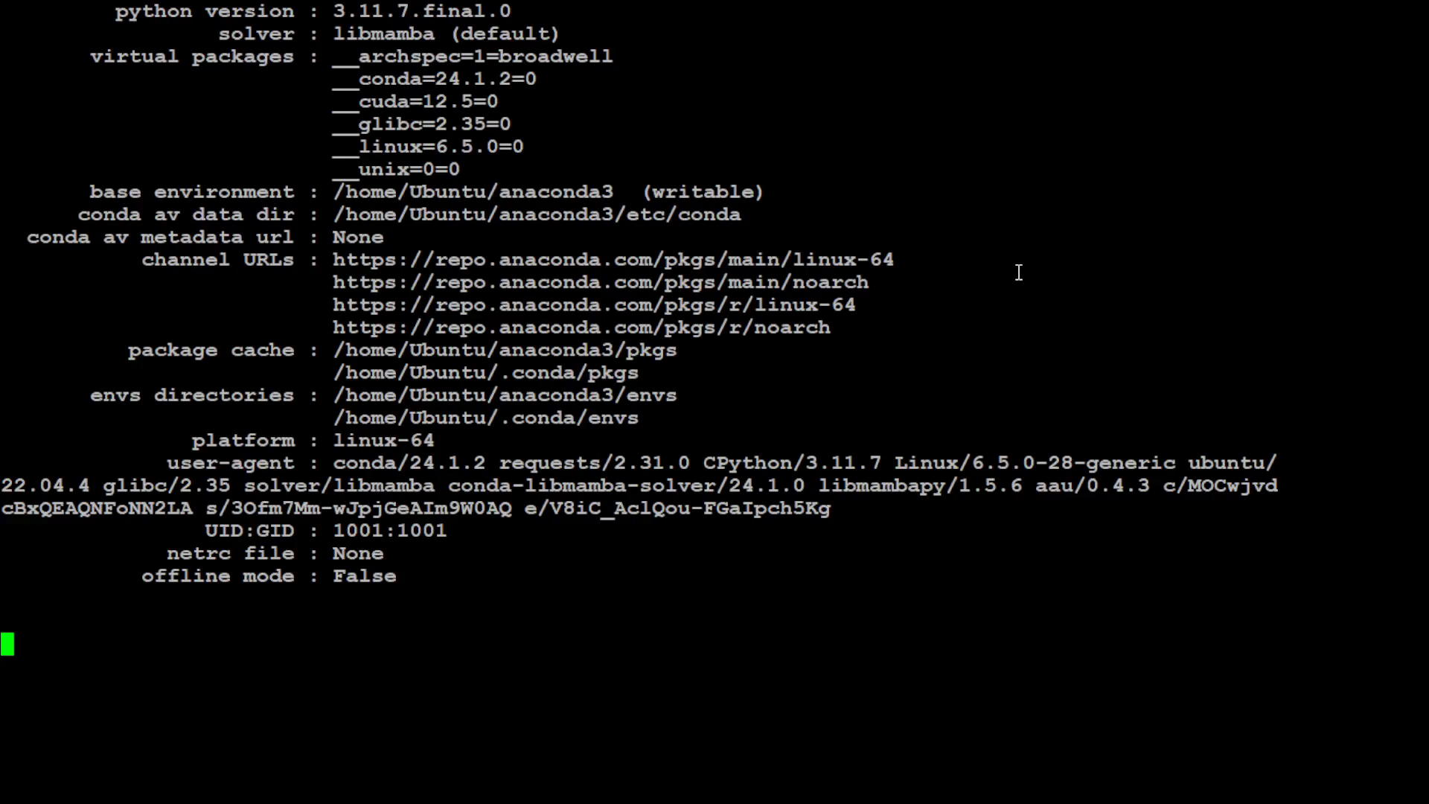
pyautogui.write('clear')
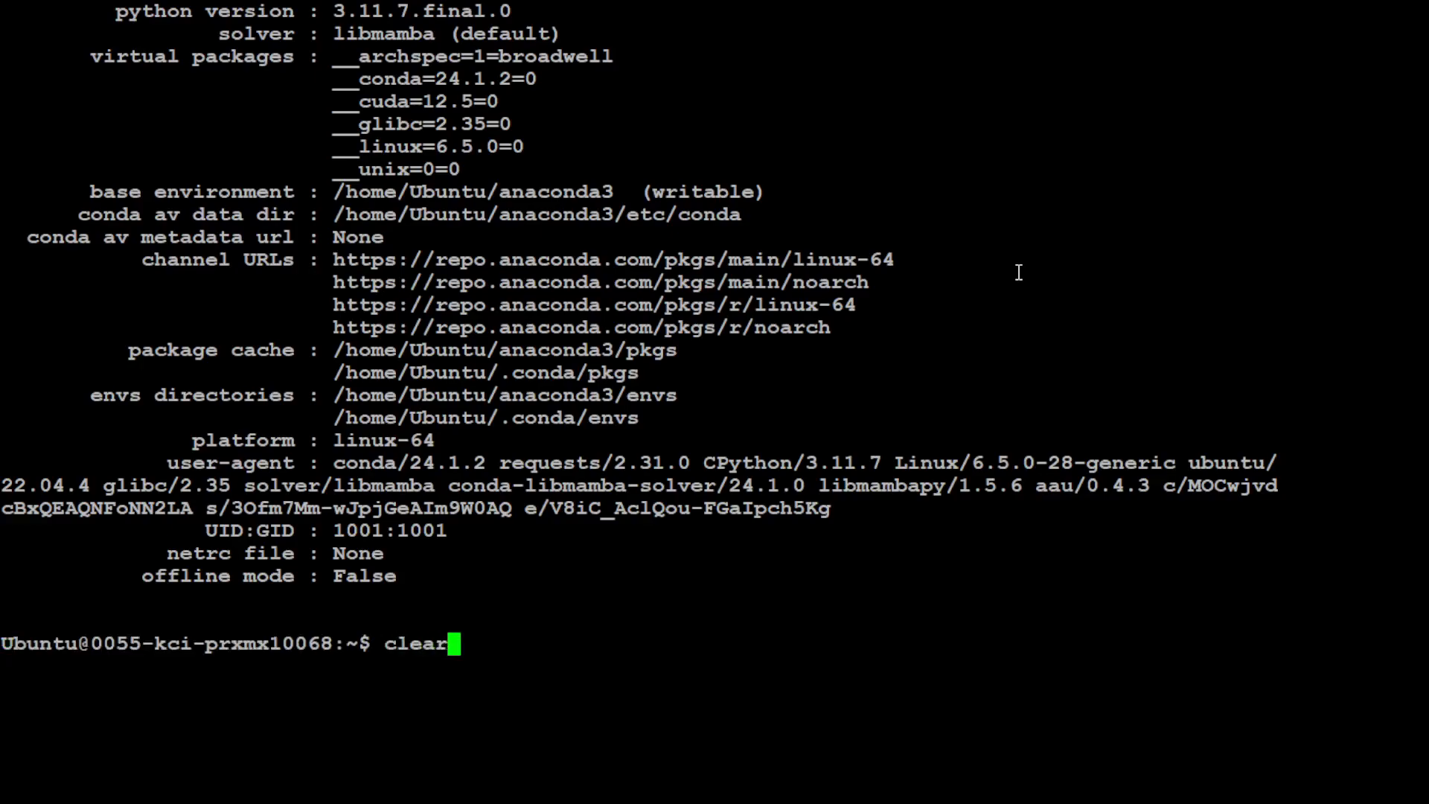
pyautogui.press('Return')
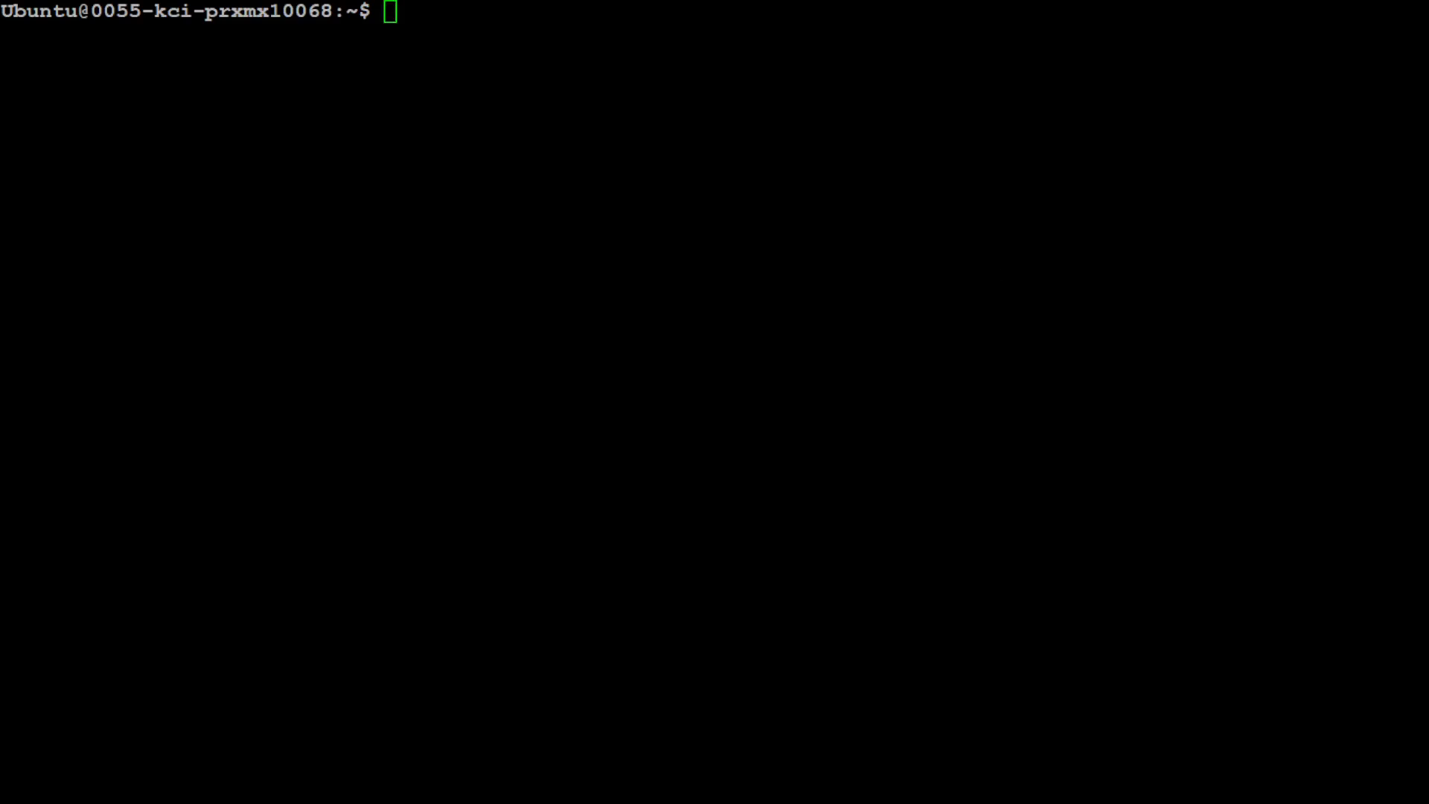
# Step: Create and activate the nvembed conda environment with python=3.11, then clear the screen
pyautogui.write('conda create -n nvembed python=3.11')
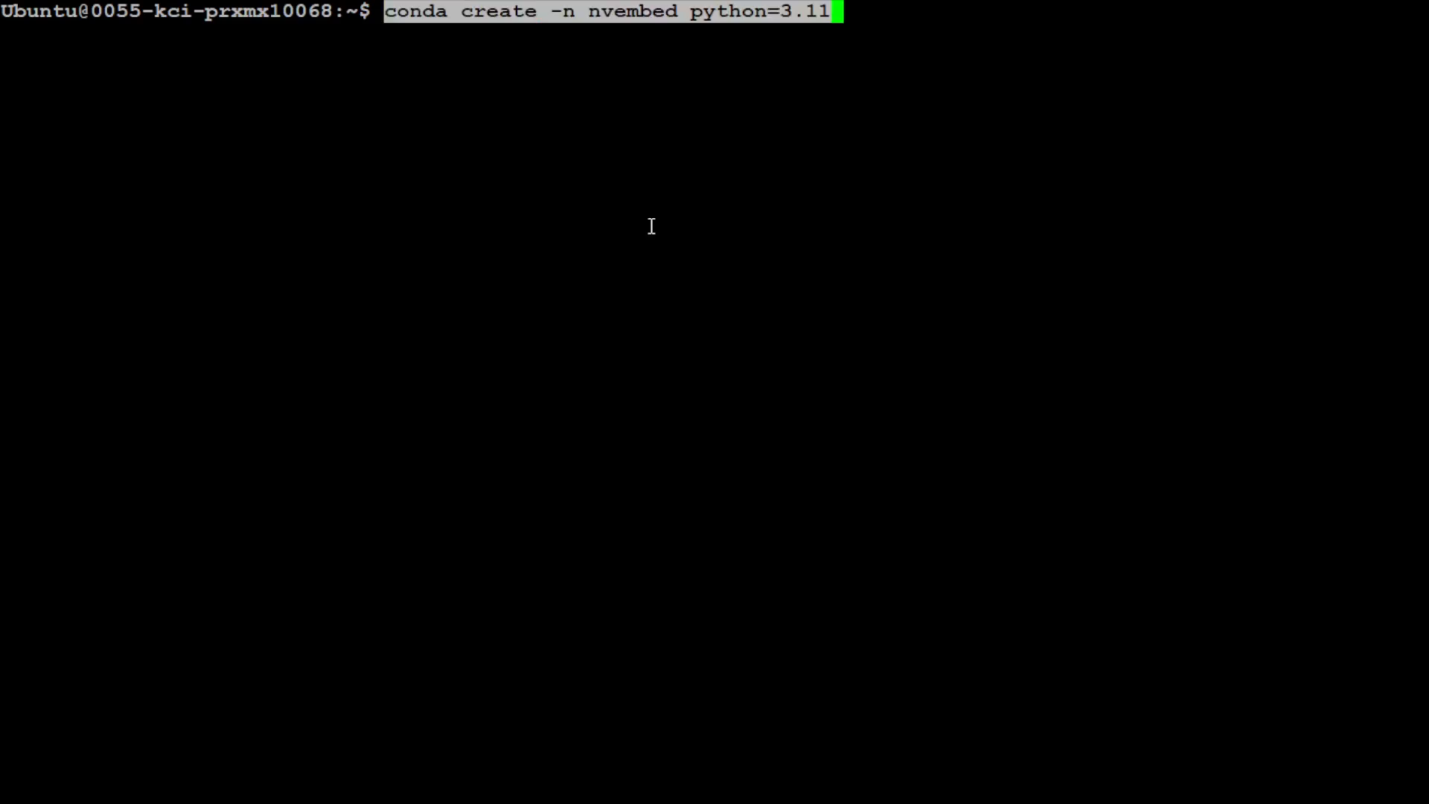
pyautogui.press('Return')
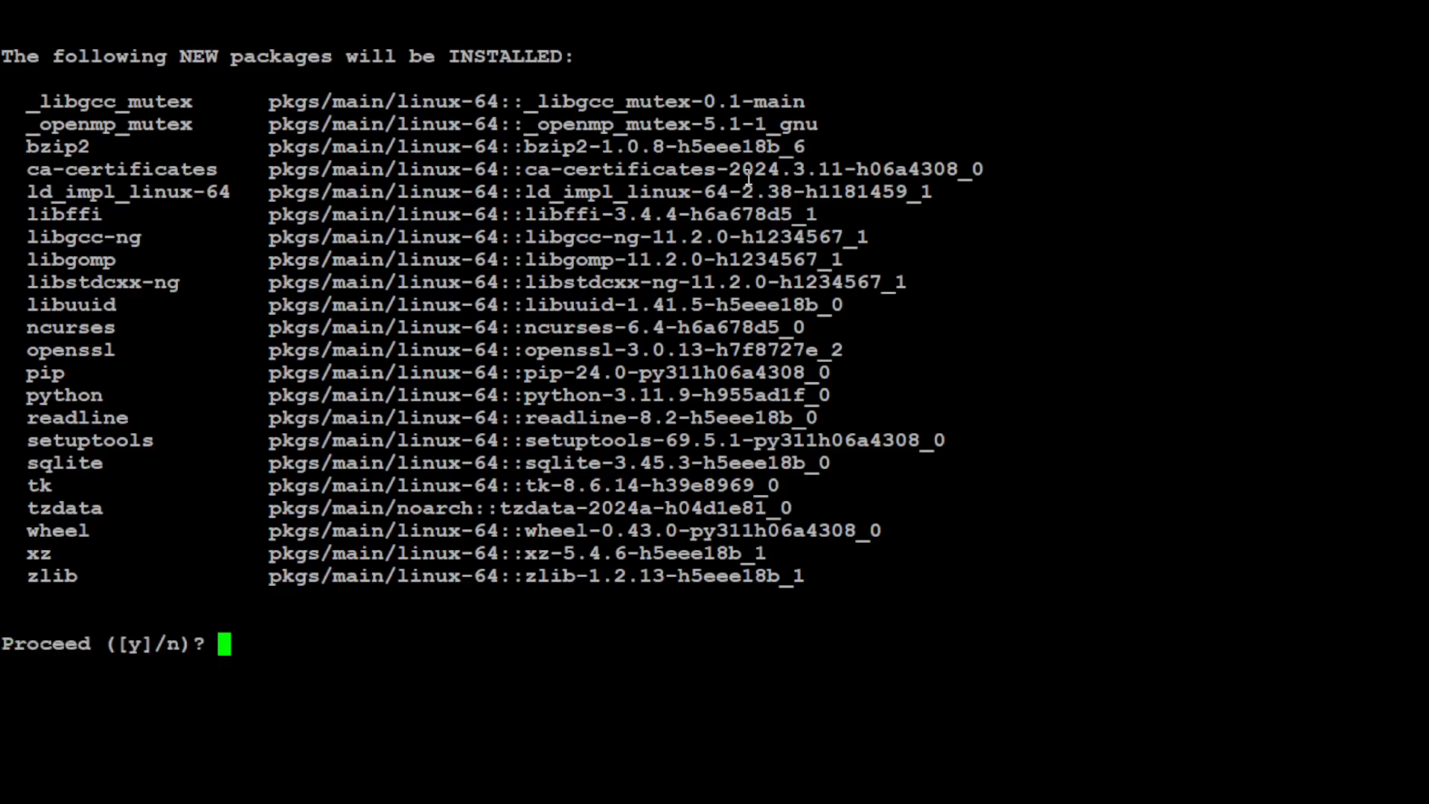
pyautogui.write('y')
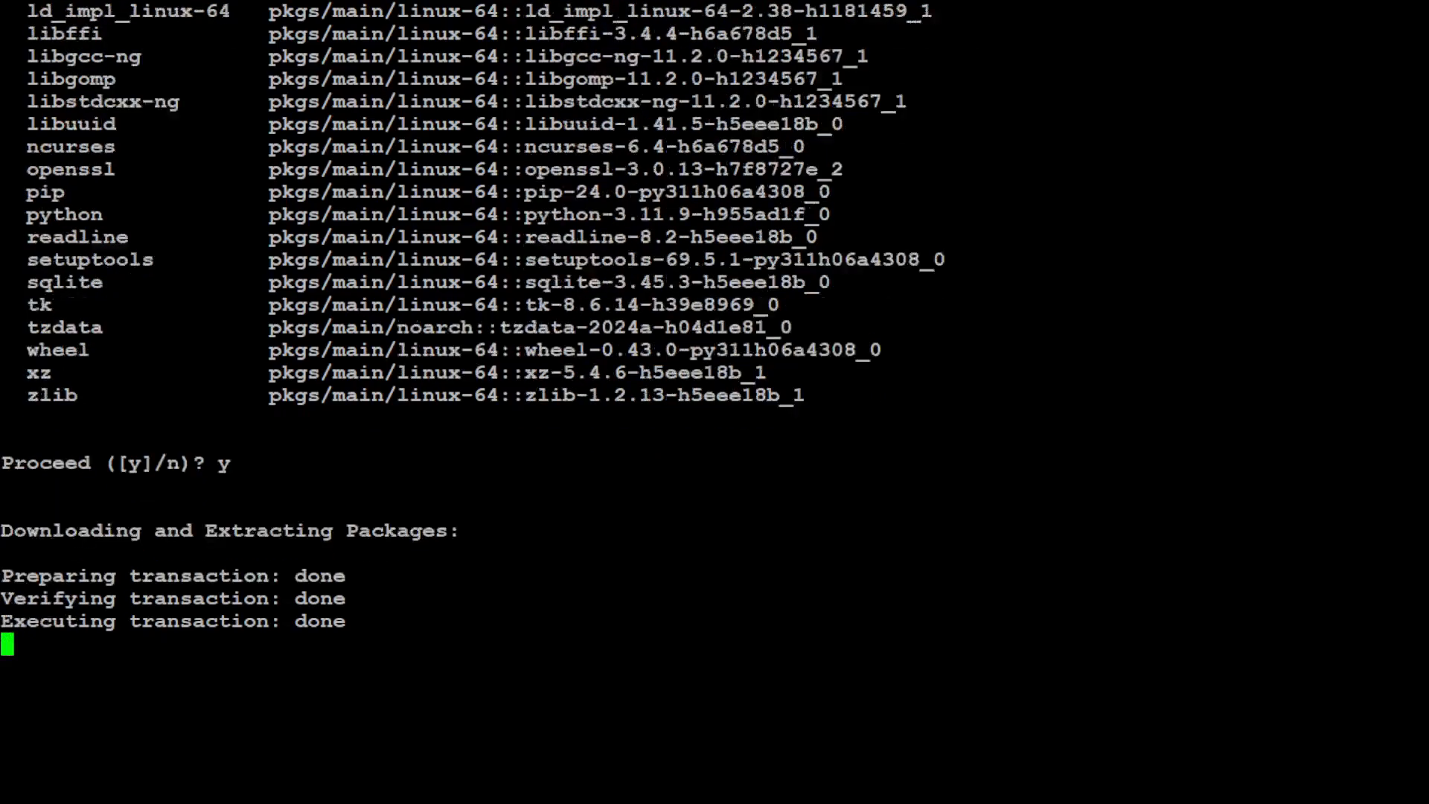
pyautogui.scroll(-3)
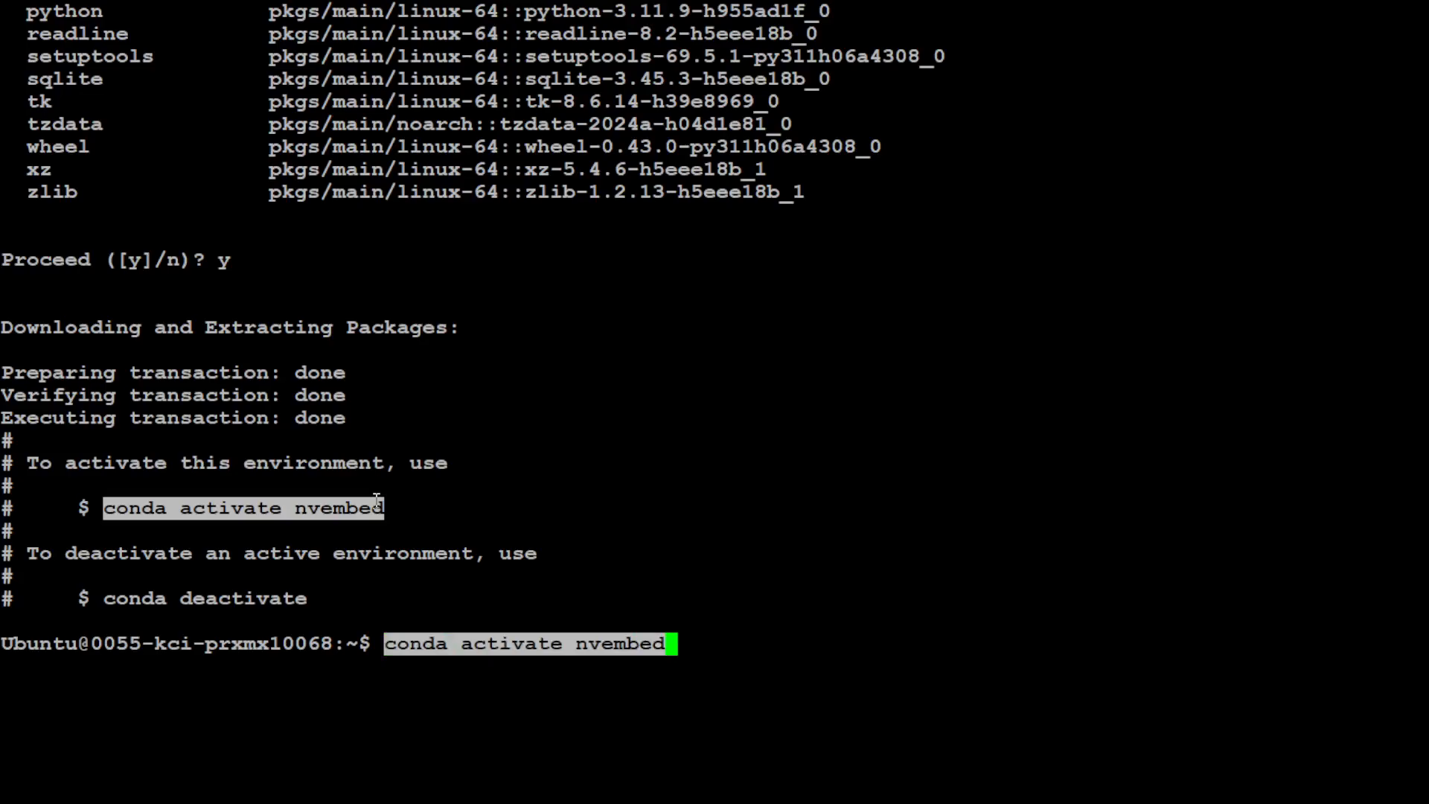
pyautogui.write('clear')
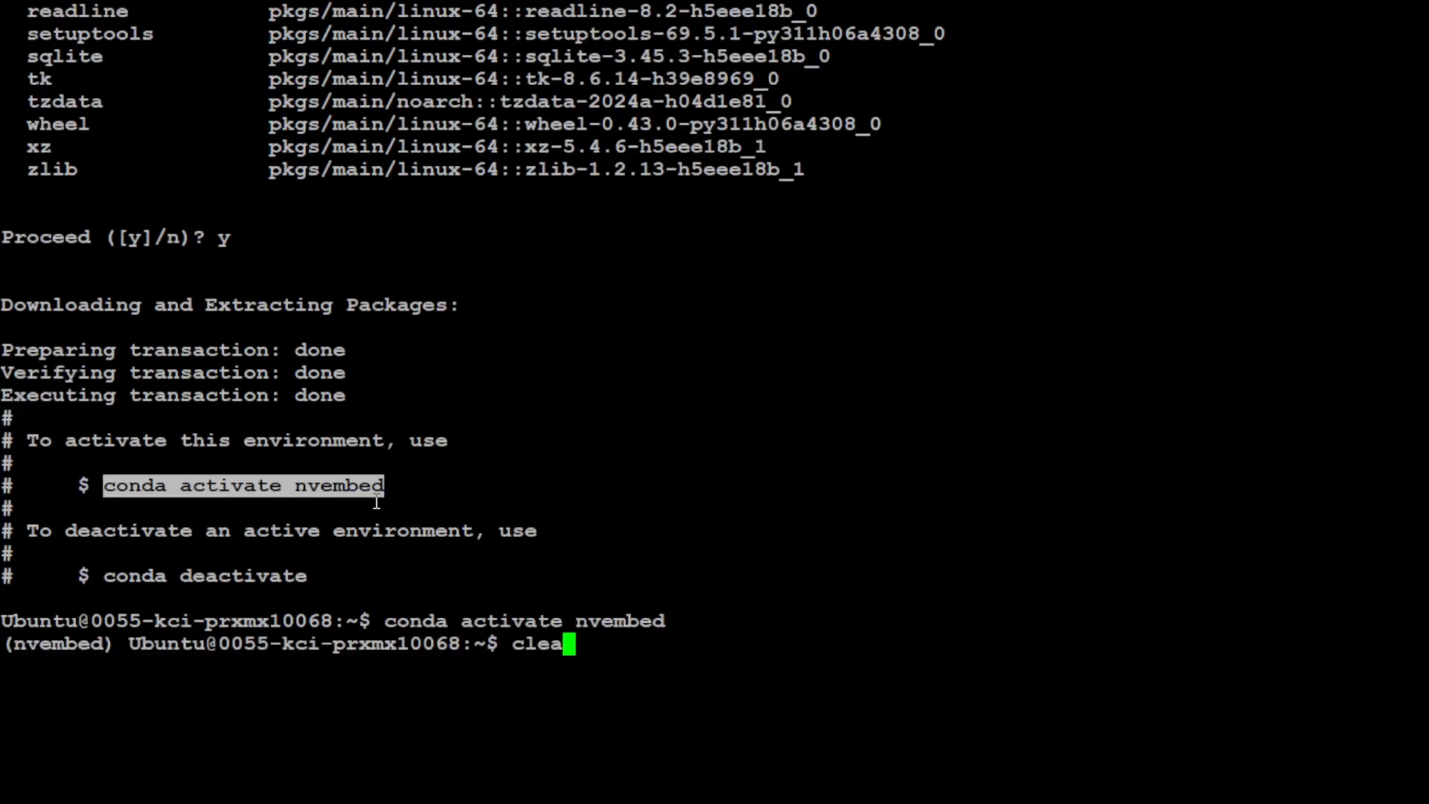
pyautogui.press('Return')
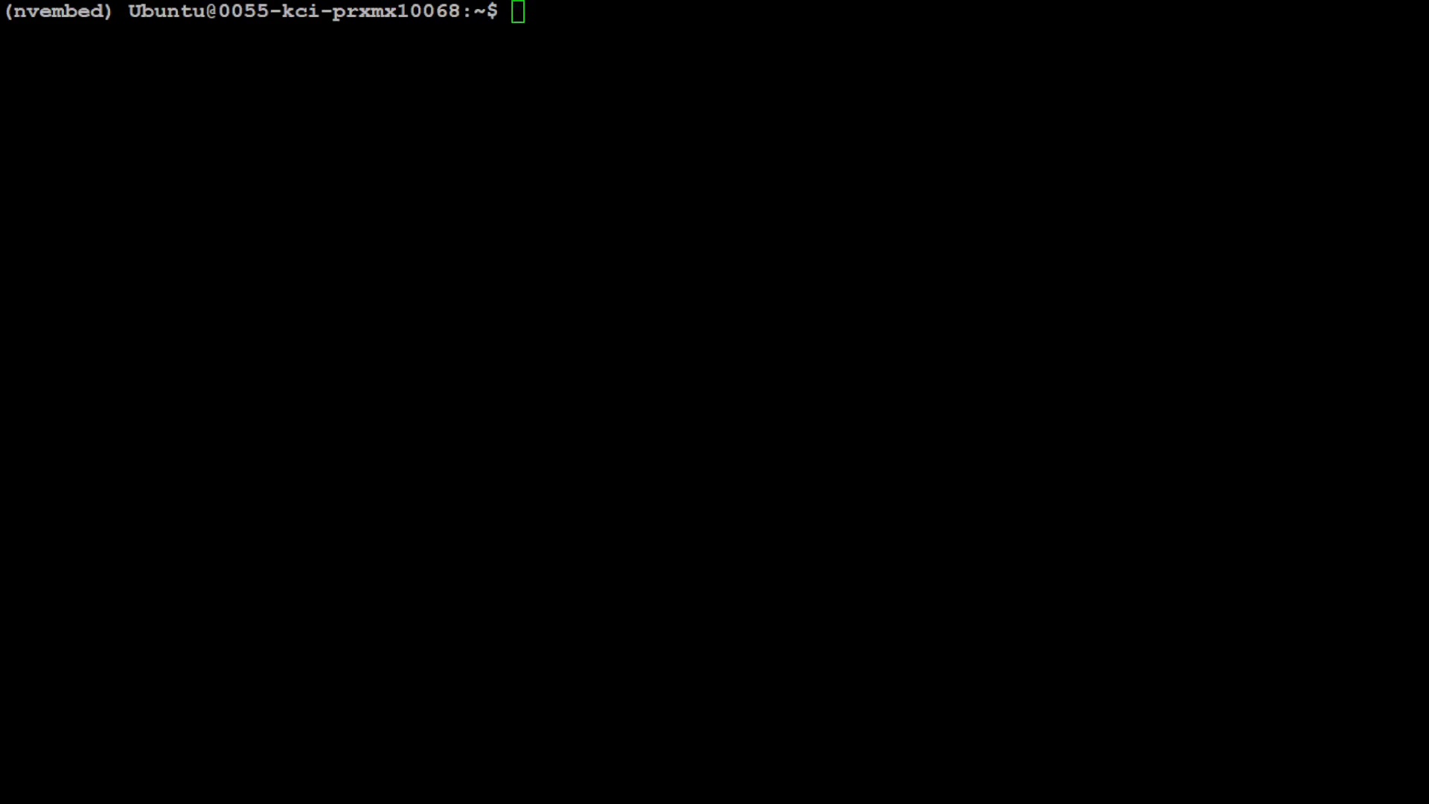
# Step: Uninstall transformer-engine and pip install torch 2.2.0, transformers and flash-attn
pyautogui.write('pip uninstall -y transformer-engine')
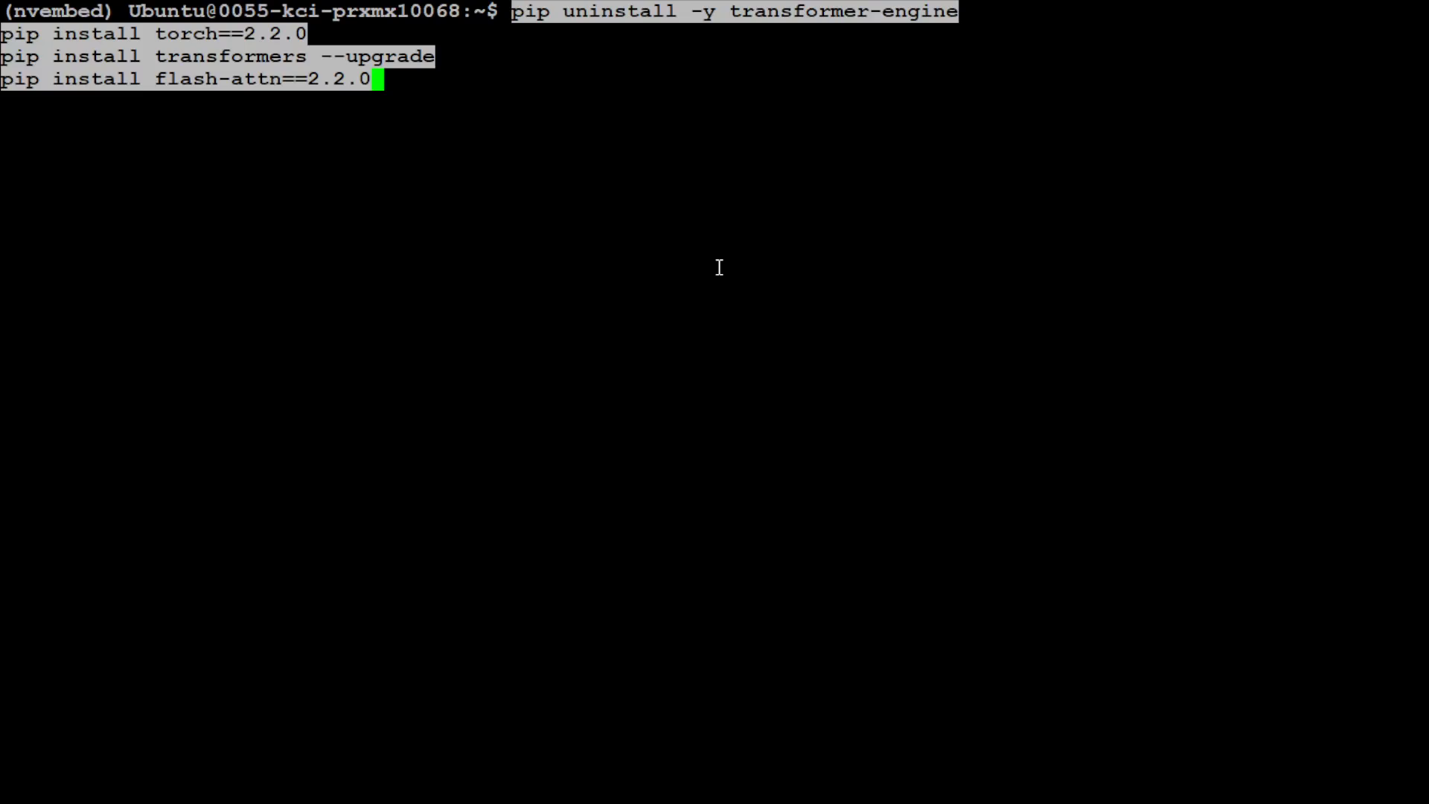
pyautogui.press('Return')
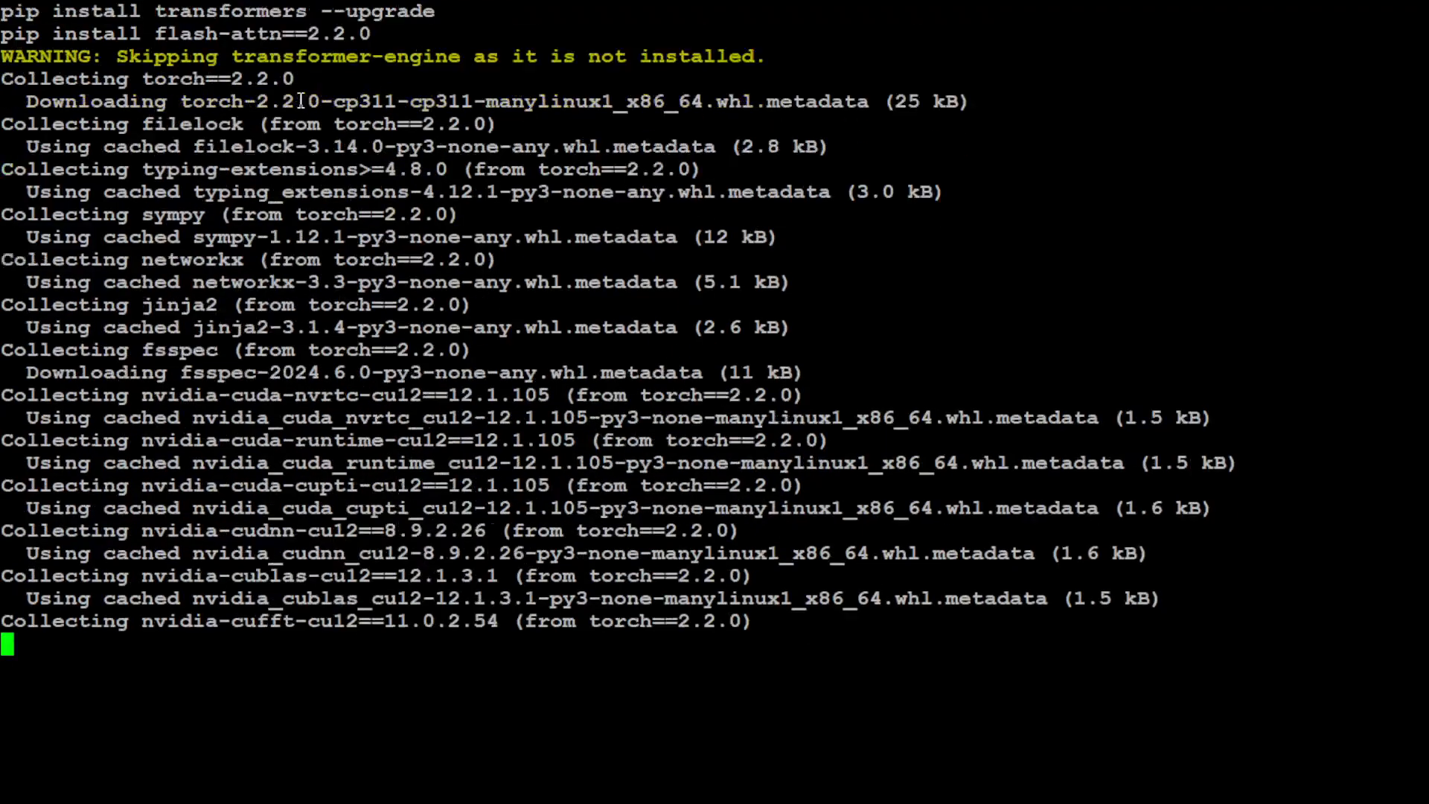
pyautogui.scroll(-3)
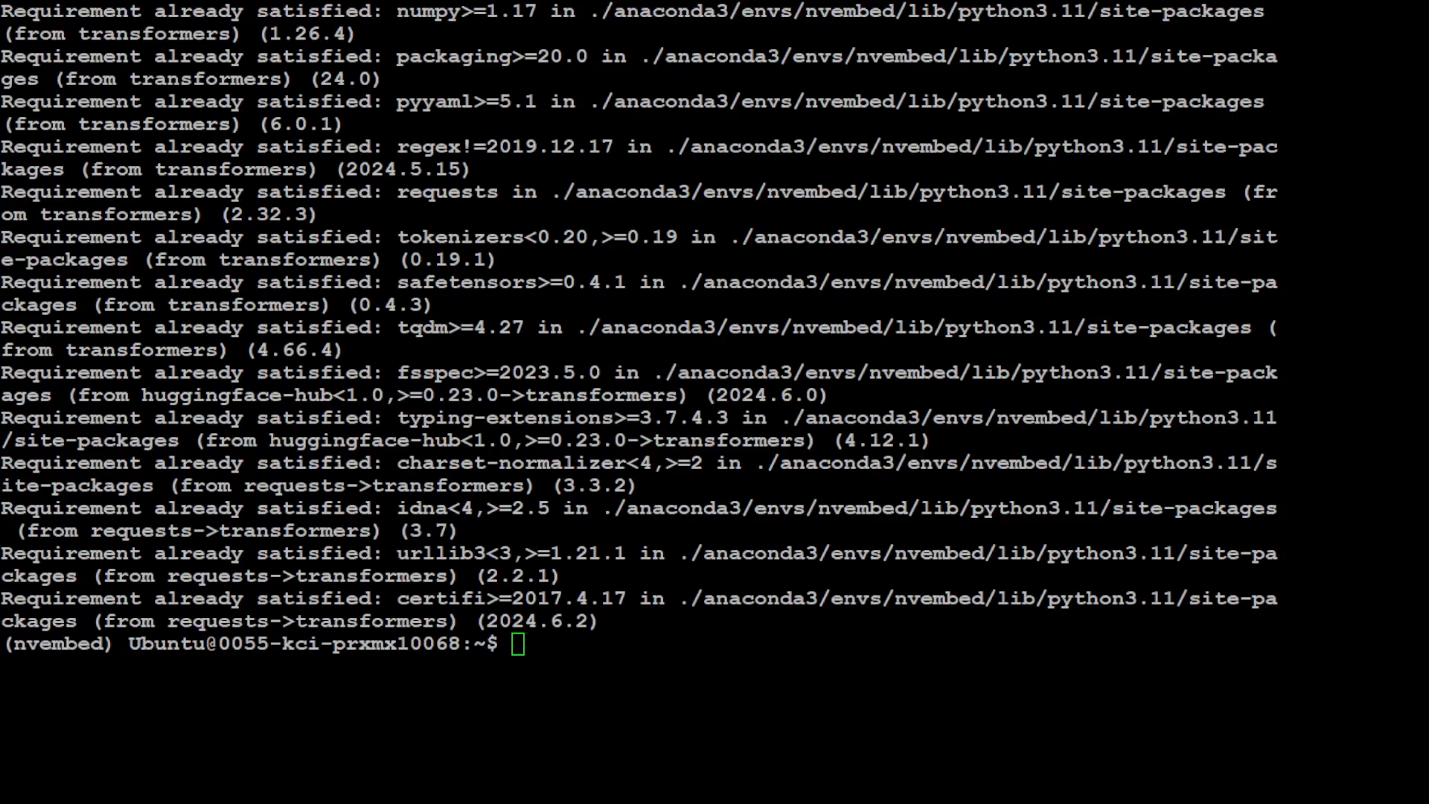
pyautogui.write('clea')
pyautogui.write('pytho')
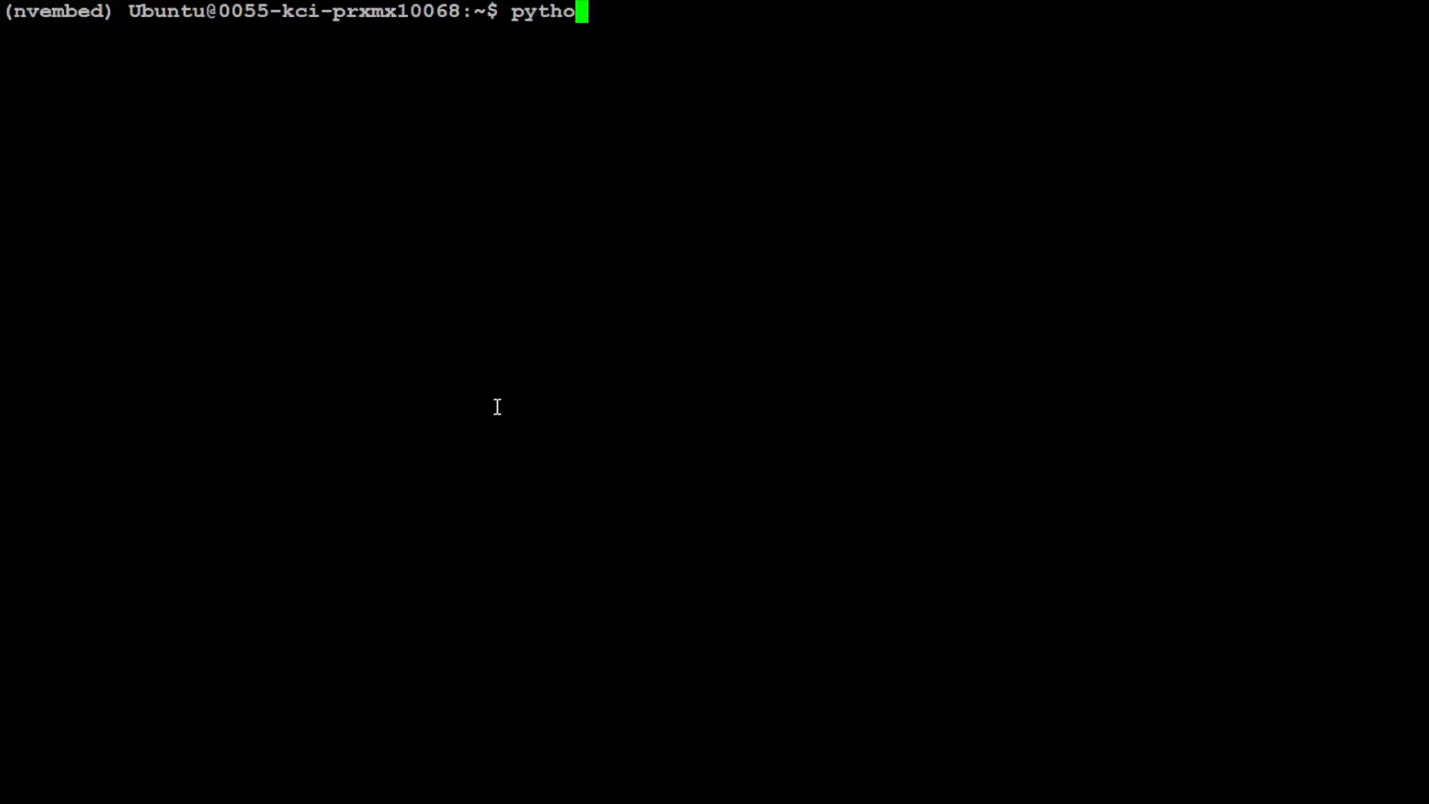
# Step: Start python3, import torch, F, Tensor, AutoTokenizer and AutoModel, and type the instruction dictionary
pyautogui.write('3')
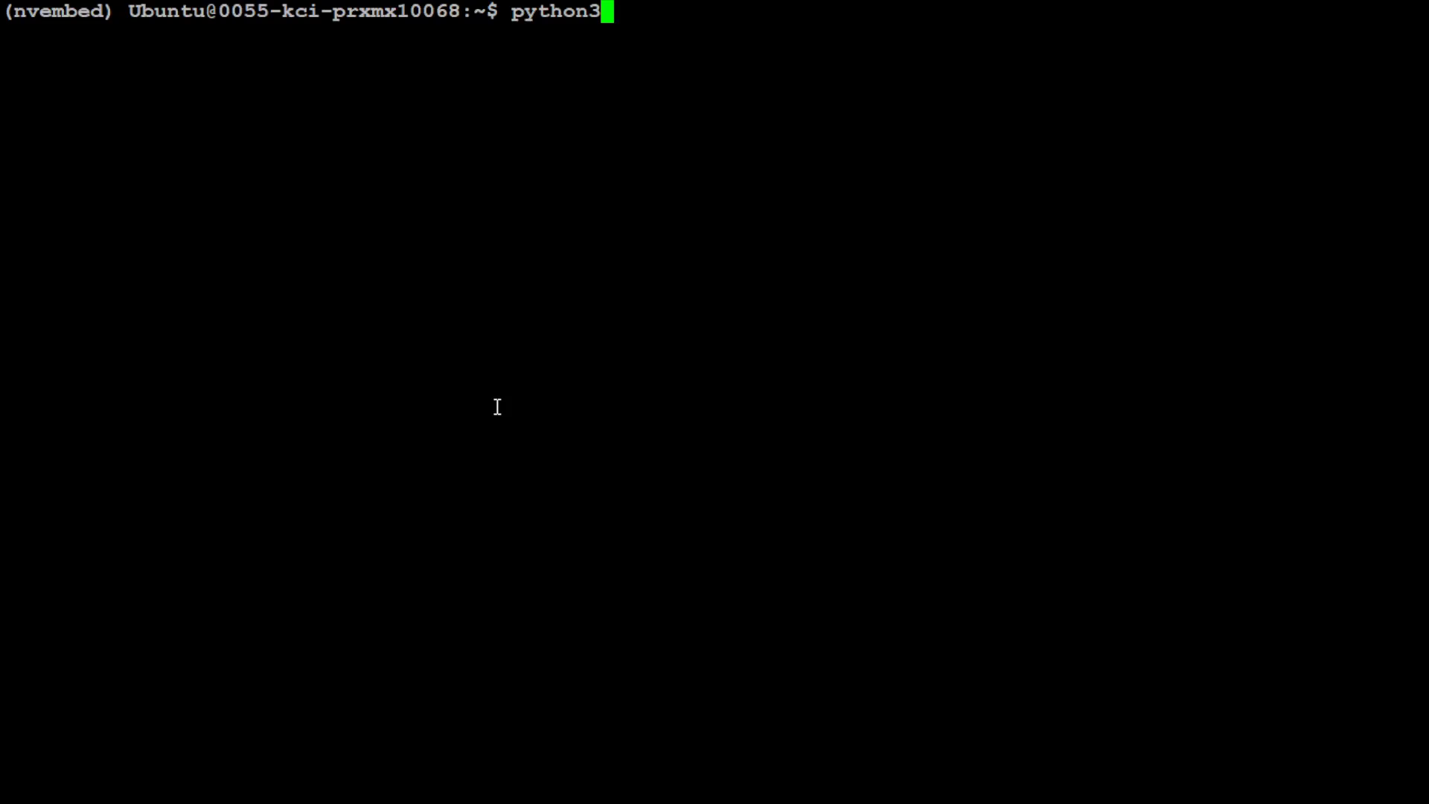
pyautogui.press('Return')
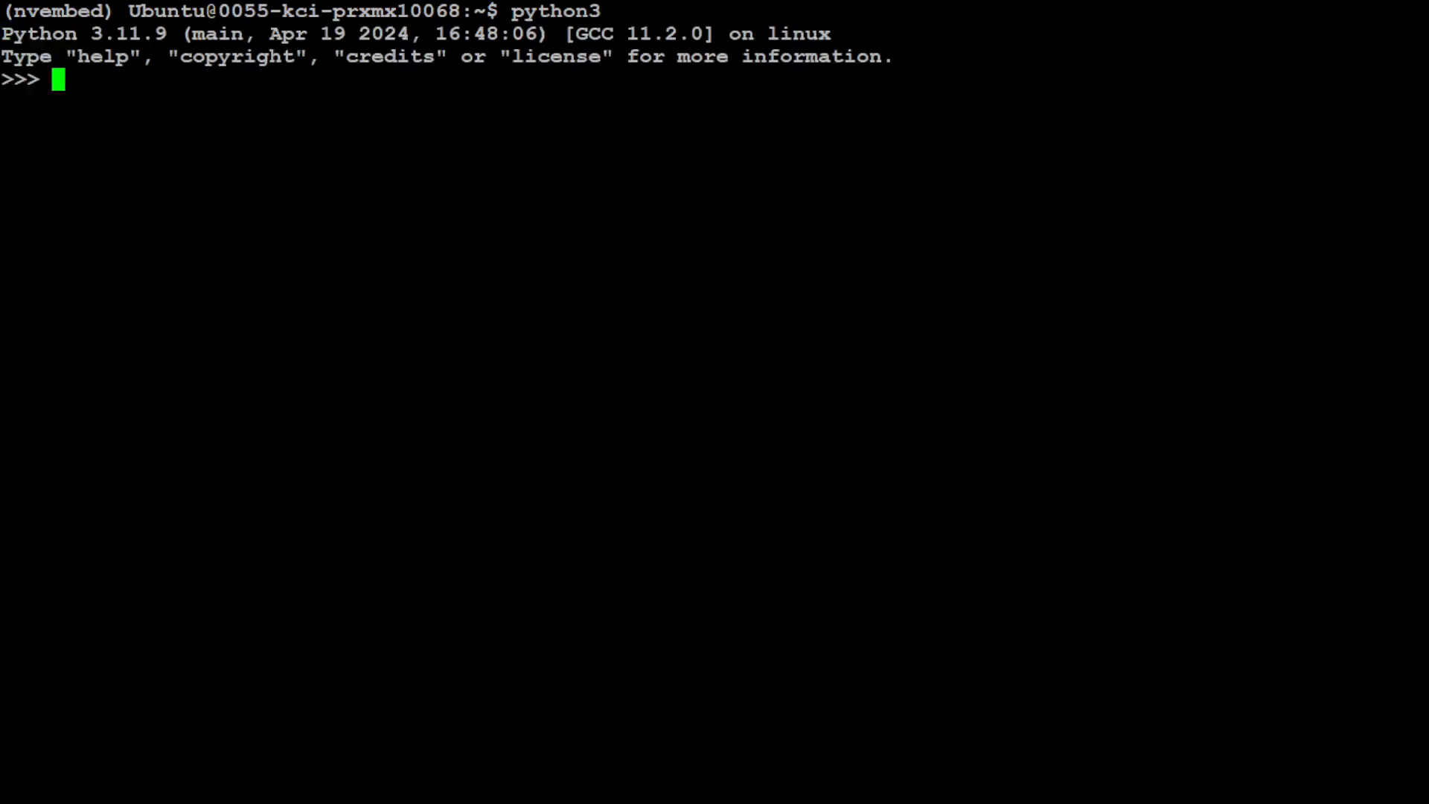
pyautogui.write('import torch')
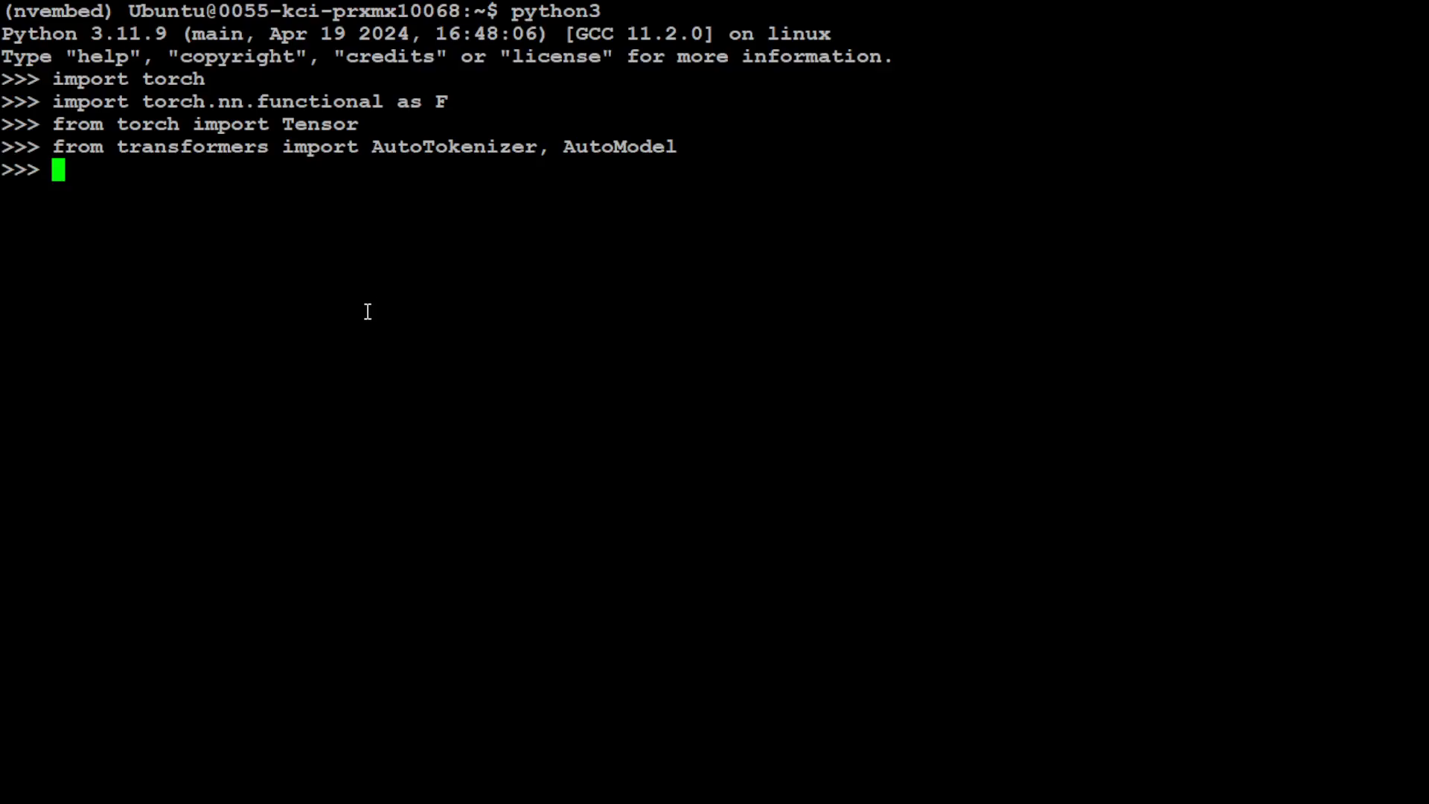
pyautogui.write('task_name_to_instruct = {"example": "Given a question, retrieve passages that answer the question",}')
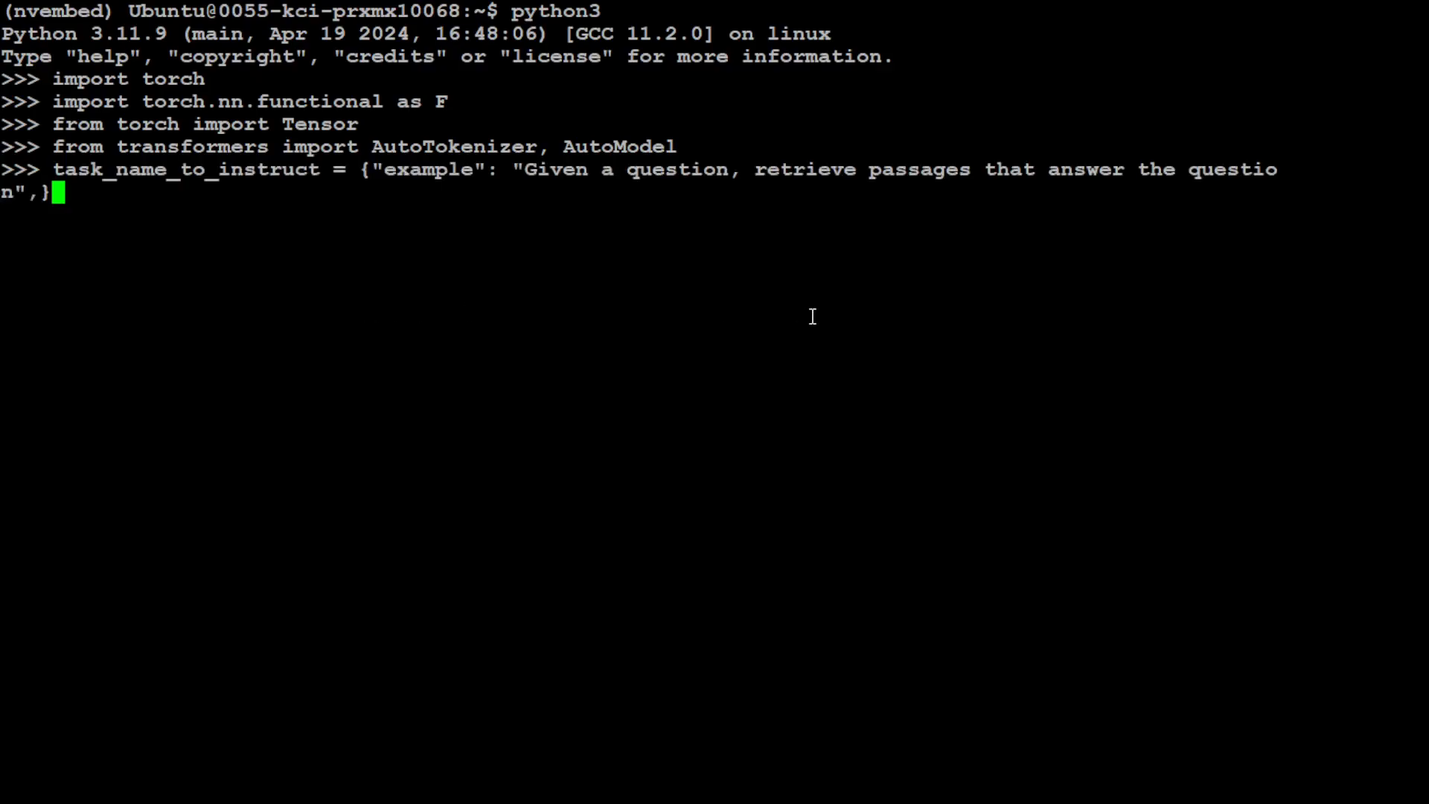
# Step: Define query_prefix, two wrestling and radiology queries, empty passage_prefix and two answer passages
pyautogui.press('Return')
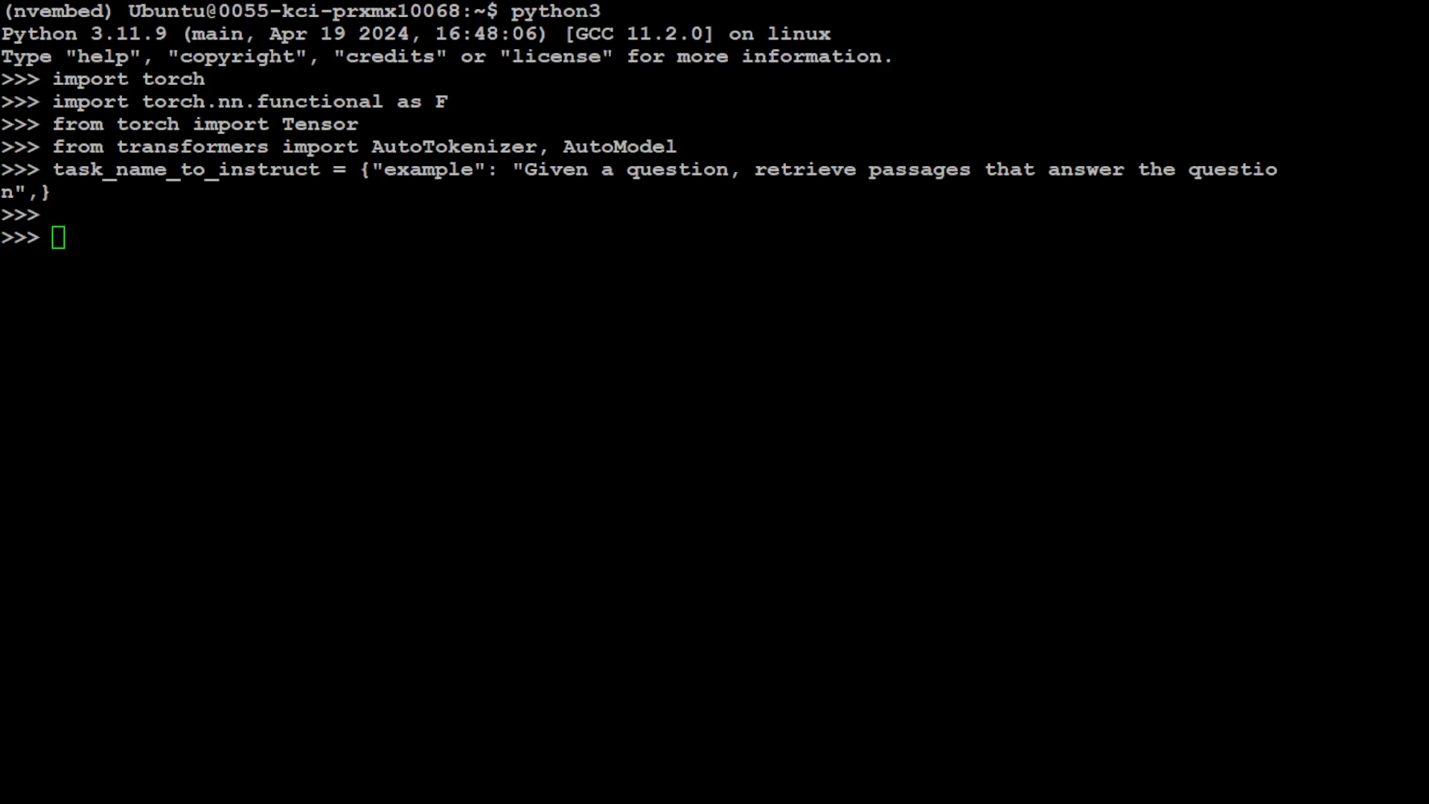
pyautogui.write('query_prefix = "Instruct: "+task_name_to_instruct["example"]+"\\nQuery: "')
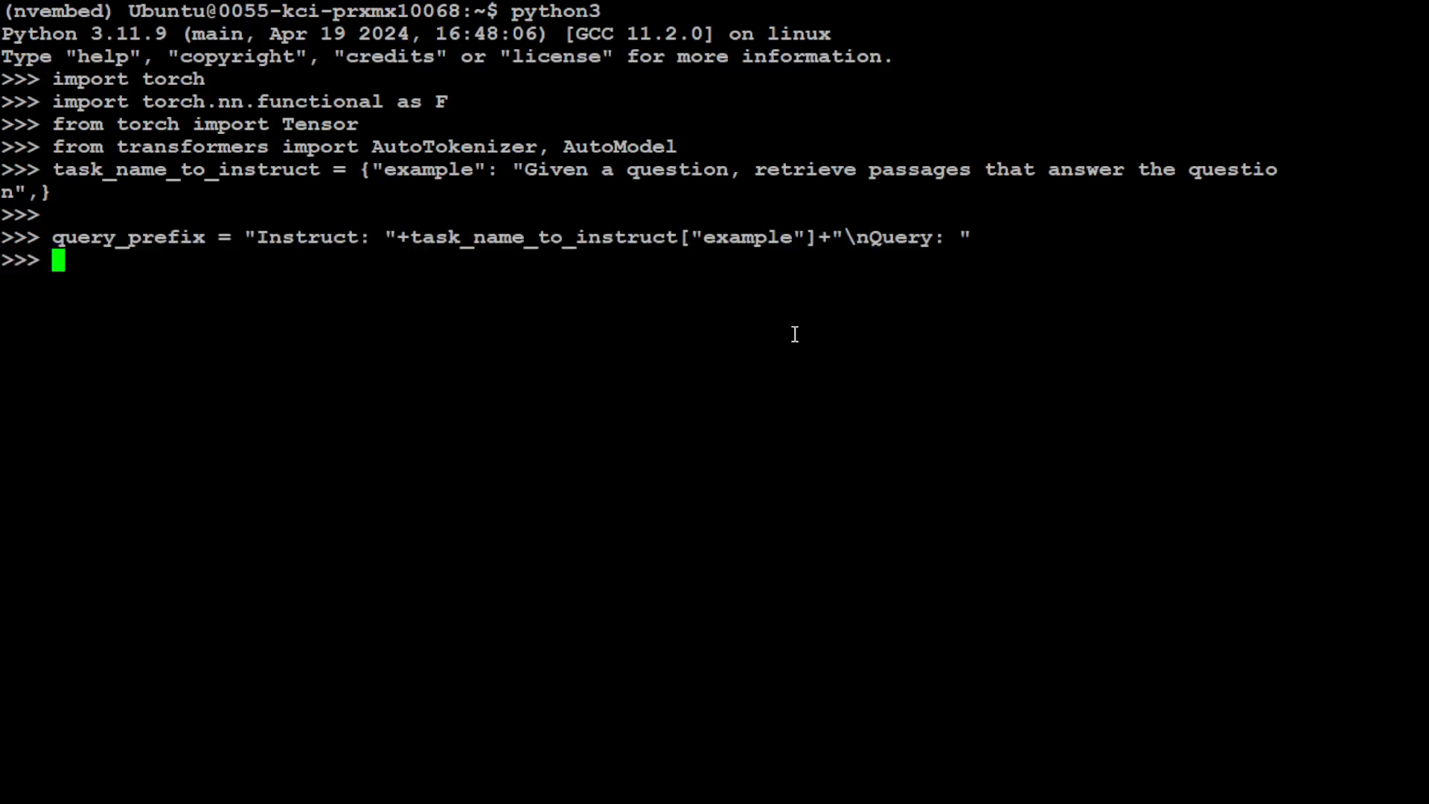
pyautogui.moveTo(922, 259)
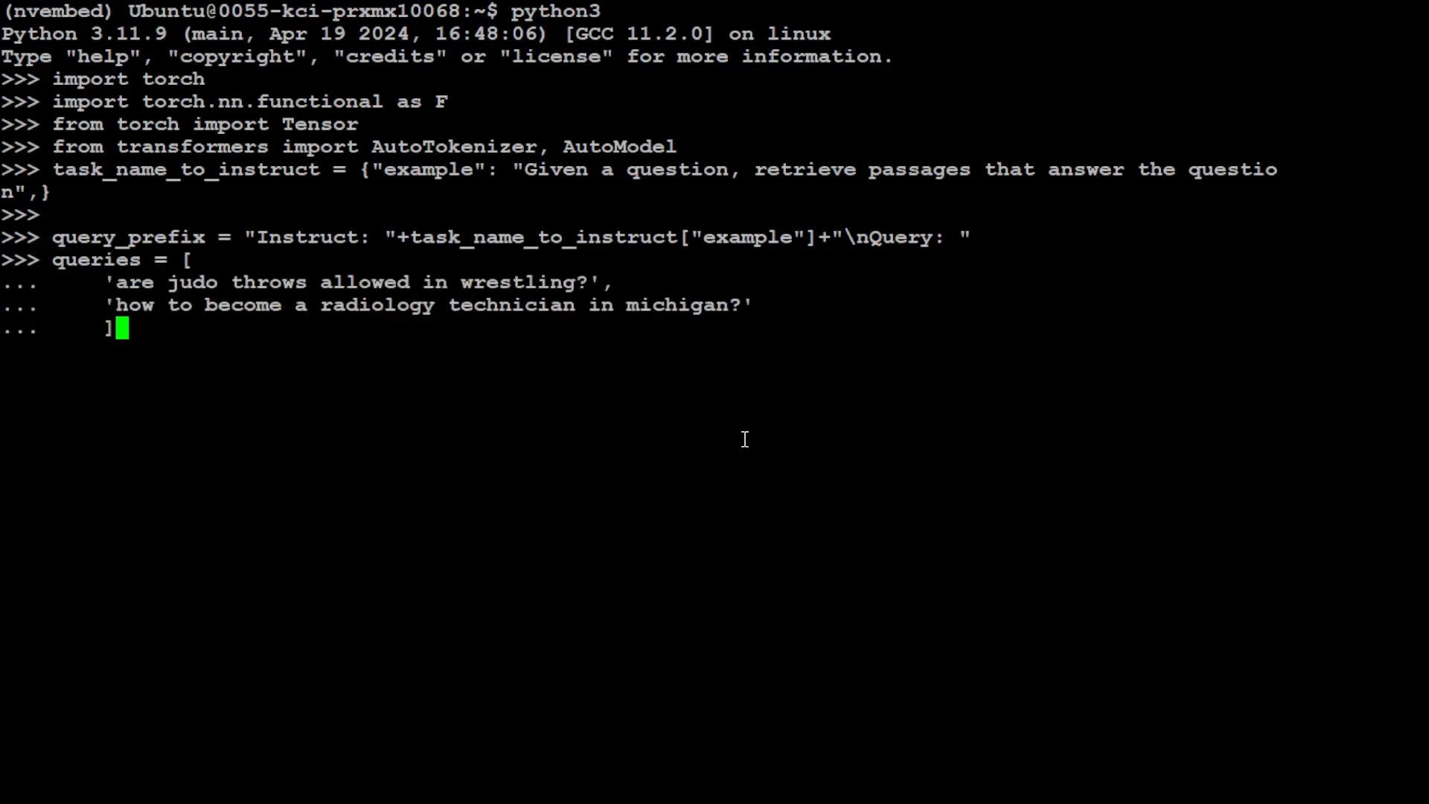
pyautogui.press('Return')
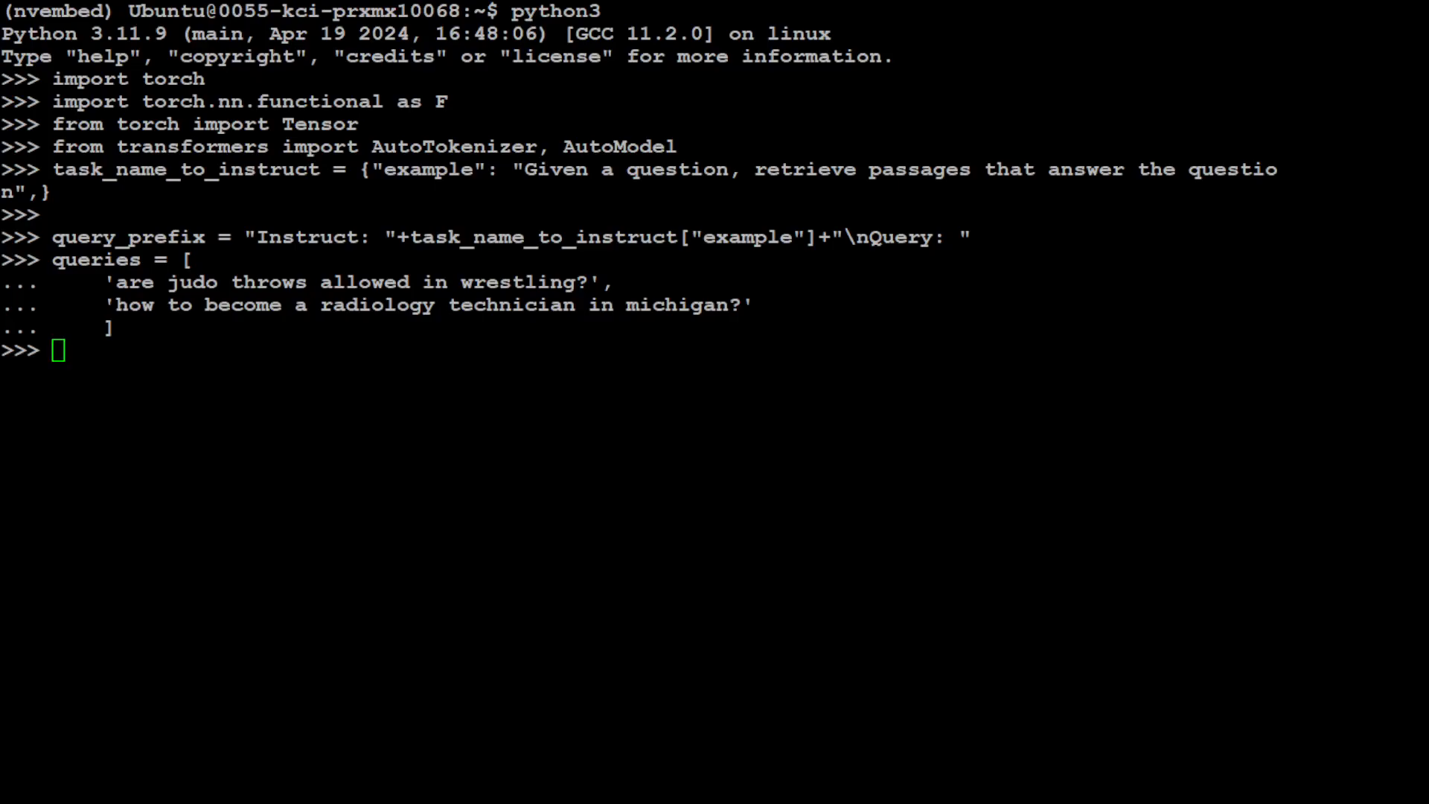
pyautogui.press('Return')
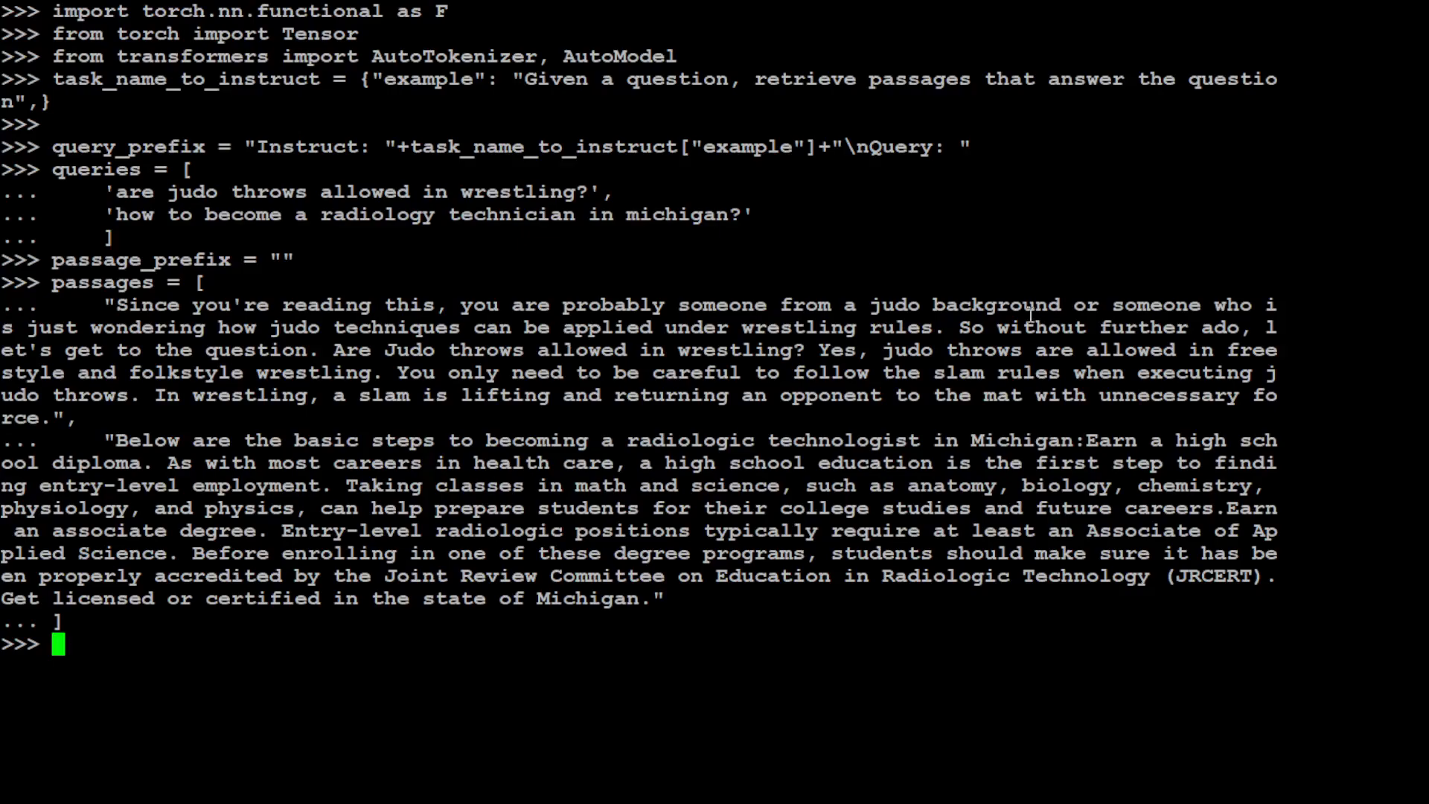
pyautogui.moveTo(547, 393)
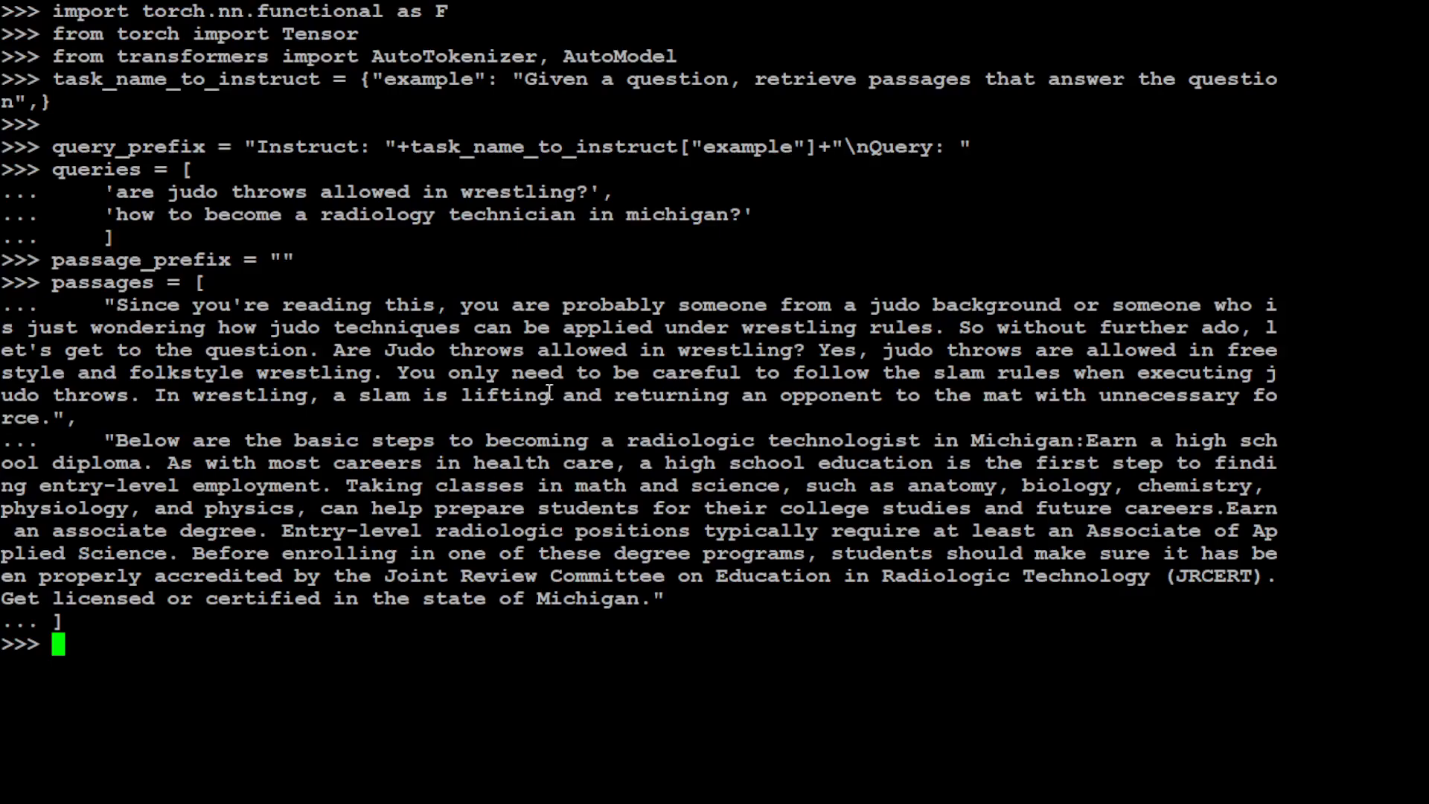
pyautogui.write("model = AutoModel.from_pretrained('nvidia/NV-Embed-v1', trust_remote_code=True)")
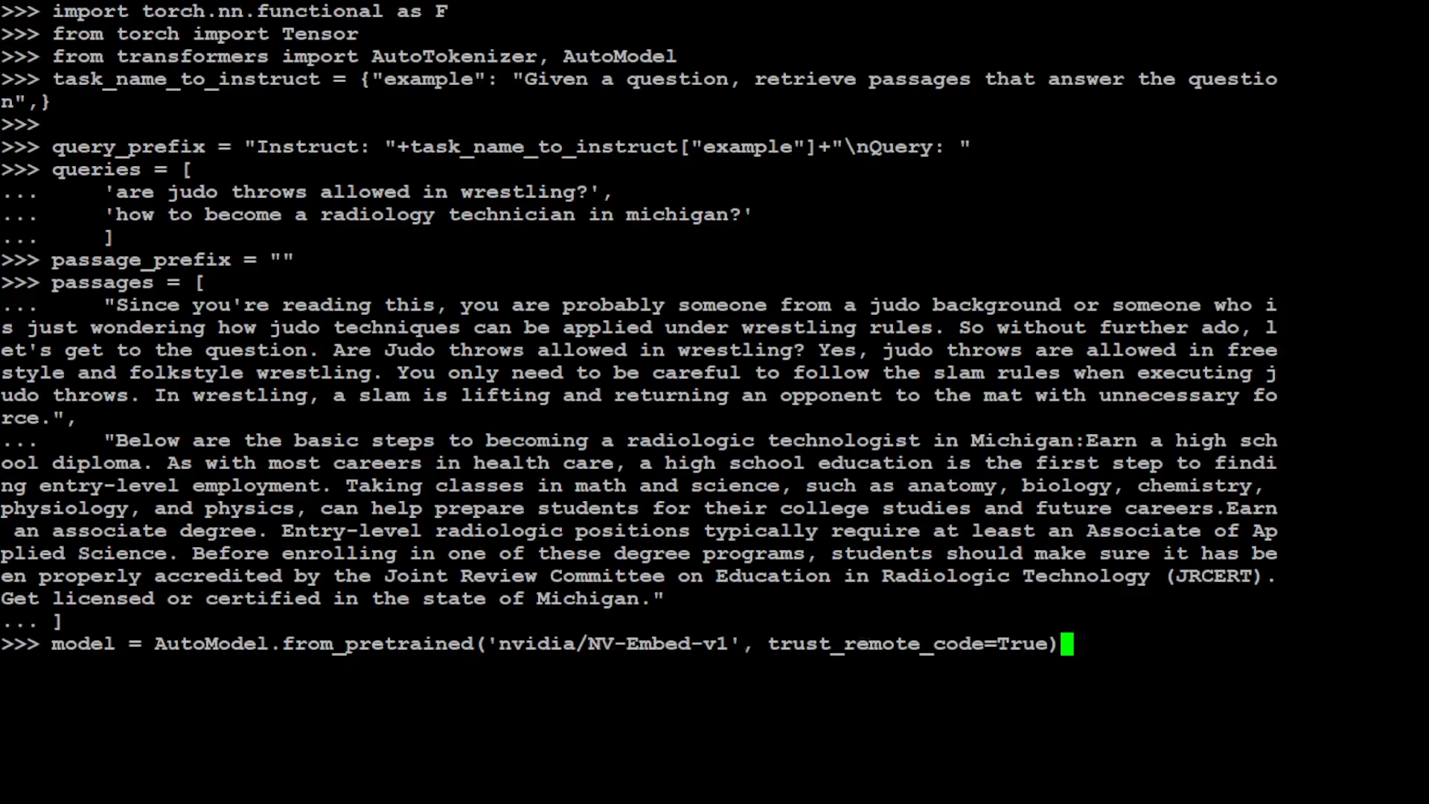
# Step: Download and load nvidia/NV-Embed-v1 with trust_remote_code, then set max_length = 4096
pyautogui.press('Return')
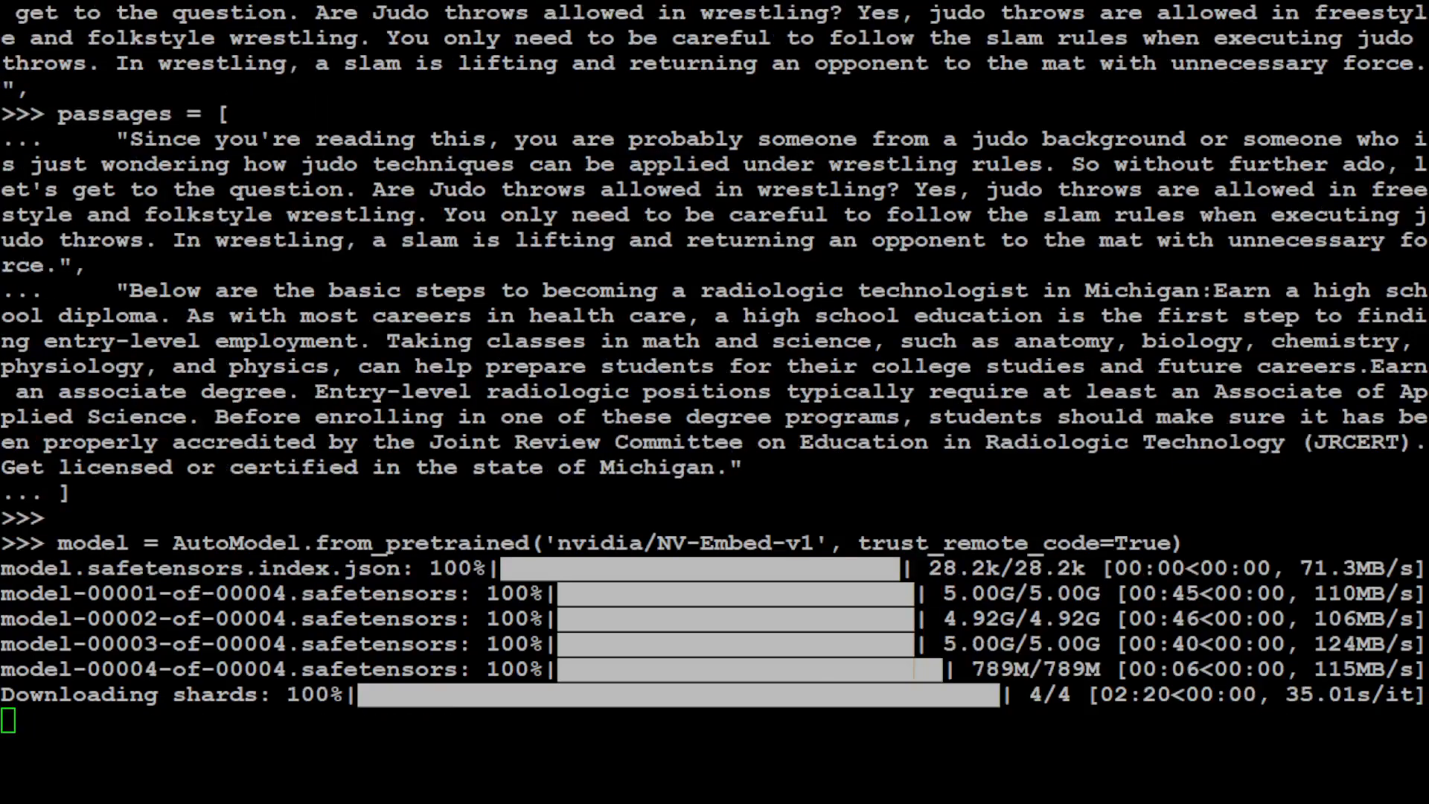
pyautogui.scroll(-3)
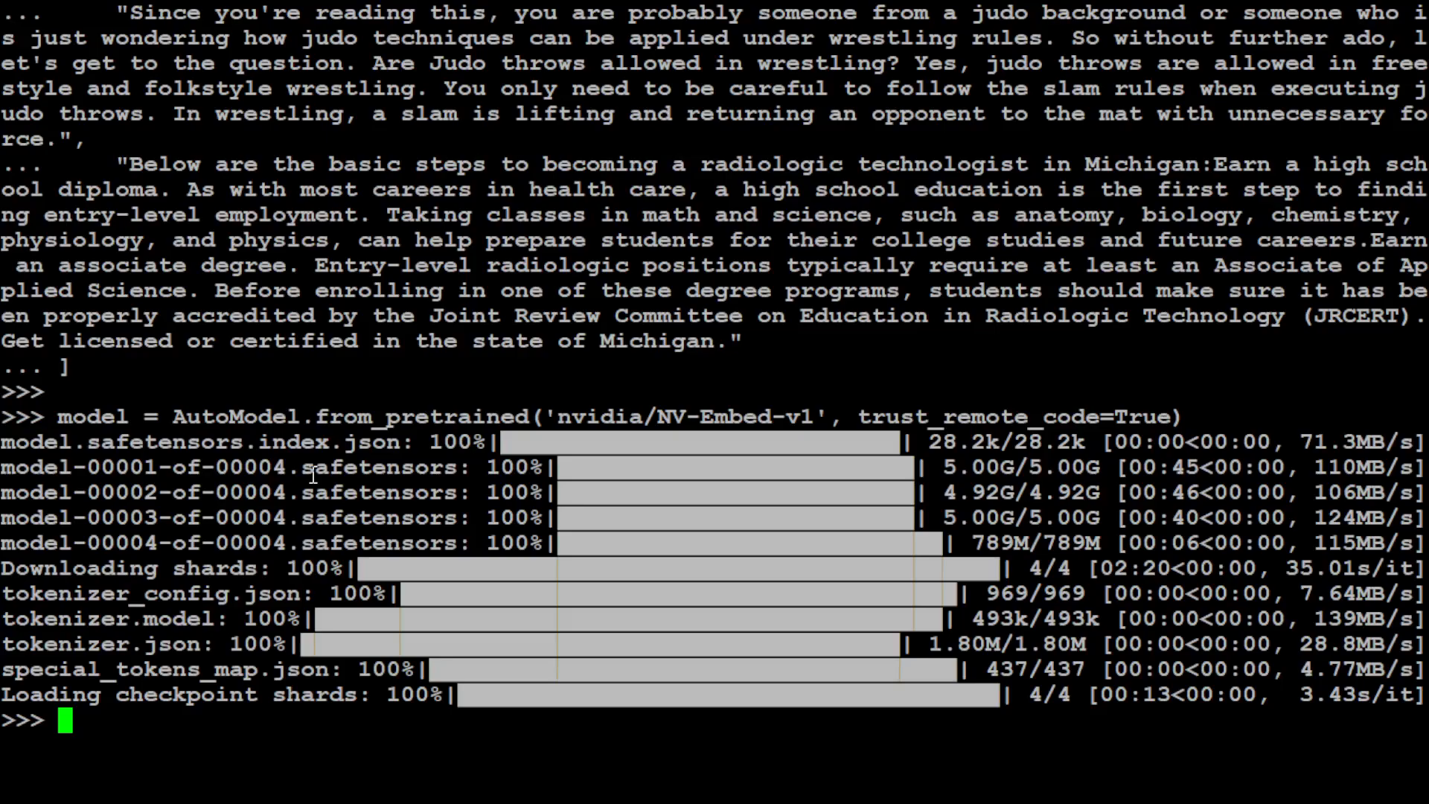
pyautogui.write('max_length = 4096')
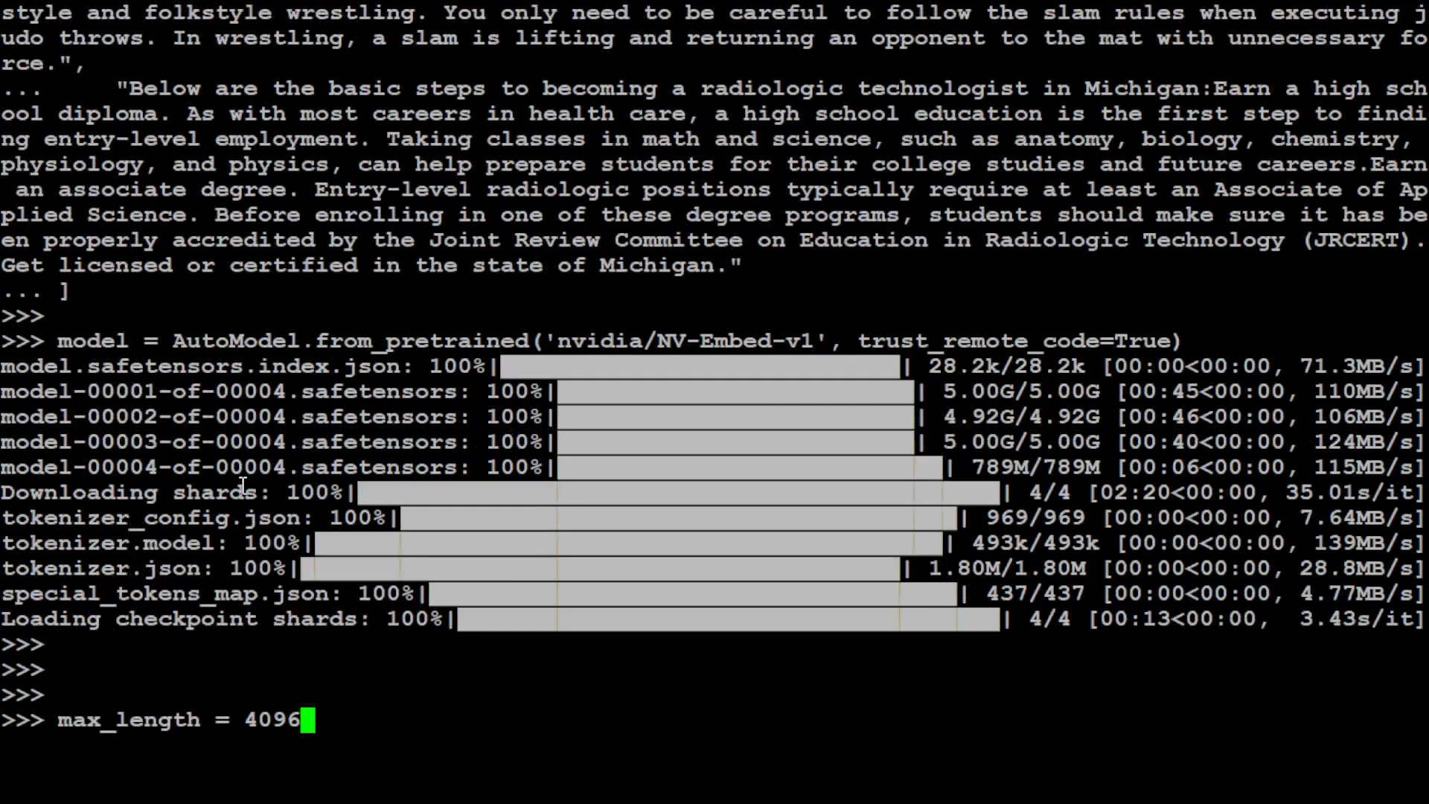
pyautogui.press('Return')
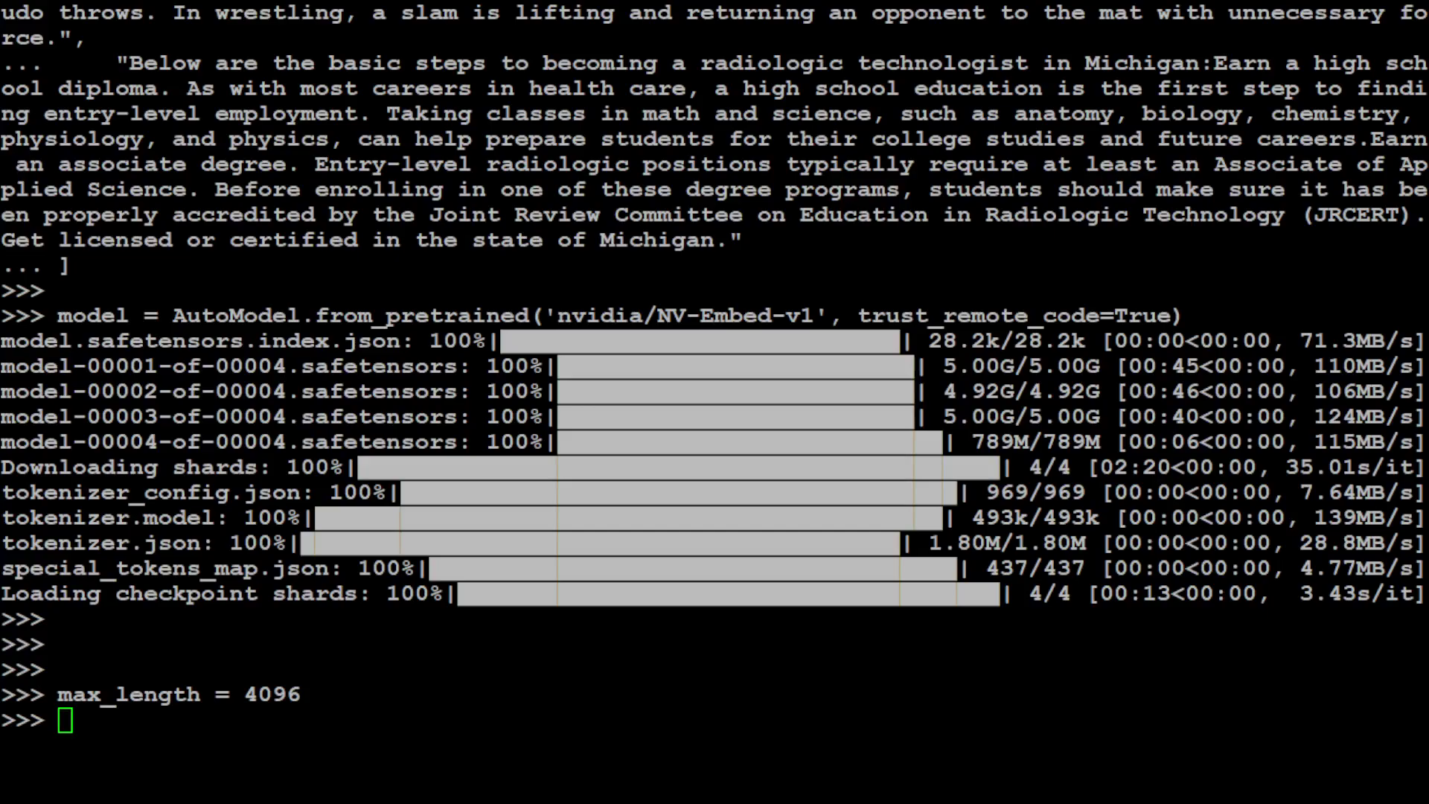
# Step: Encode queries with query_prefix and passages with passage_prefix using model.encode
pyautogui.write('query_embeddings = model.encode(queries, instruction=query_prefix, max_length=max_length)')
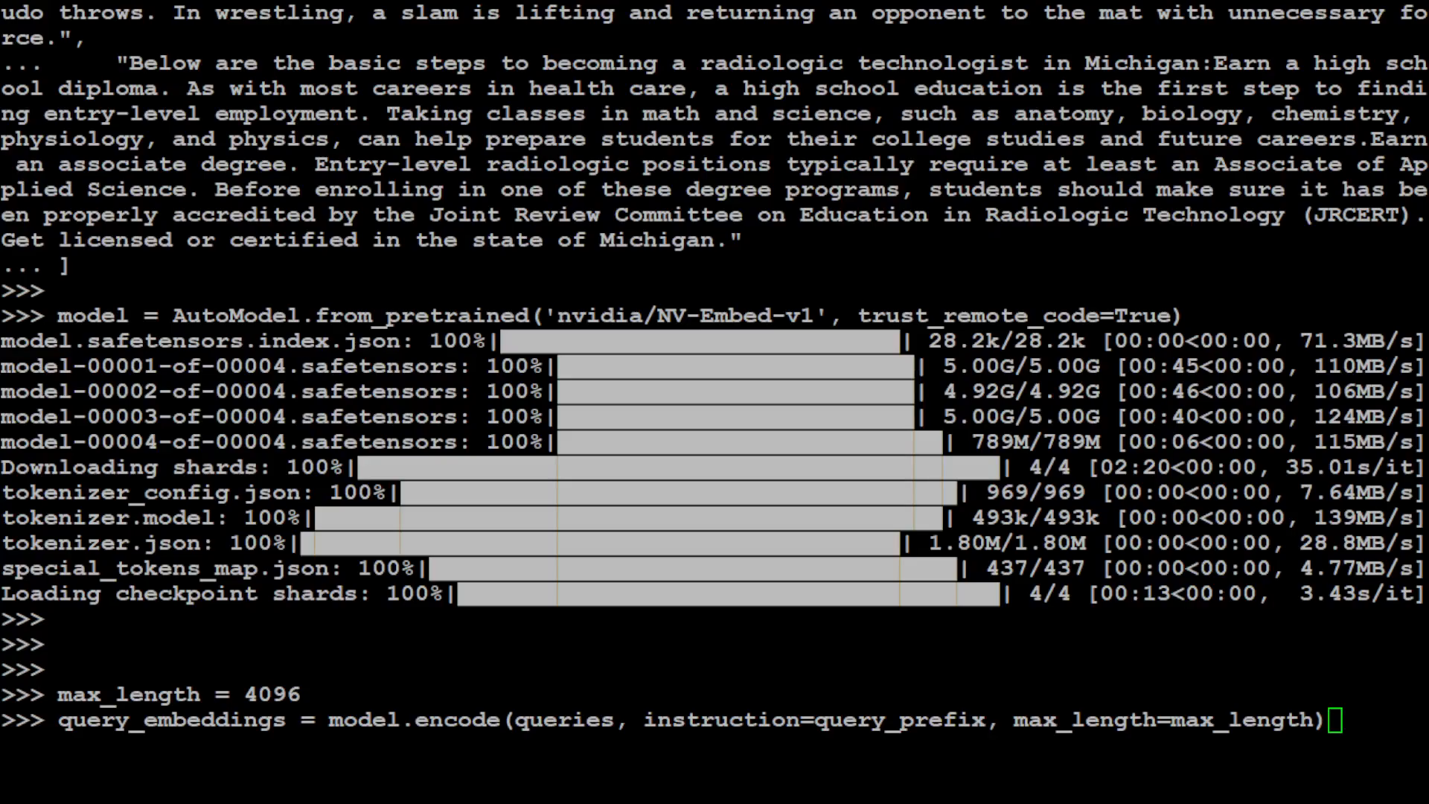
pyautogui.scroll(3)
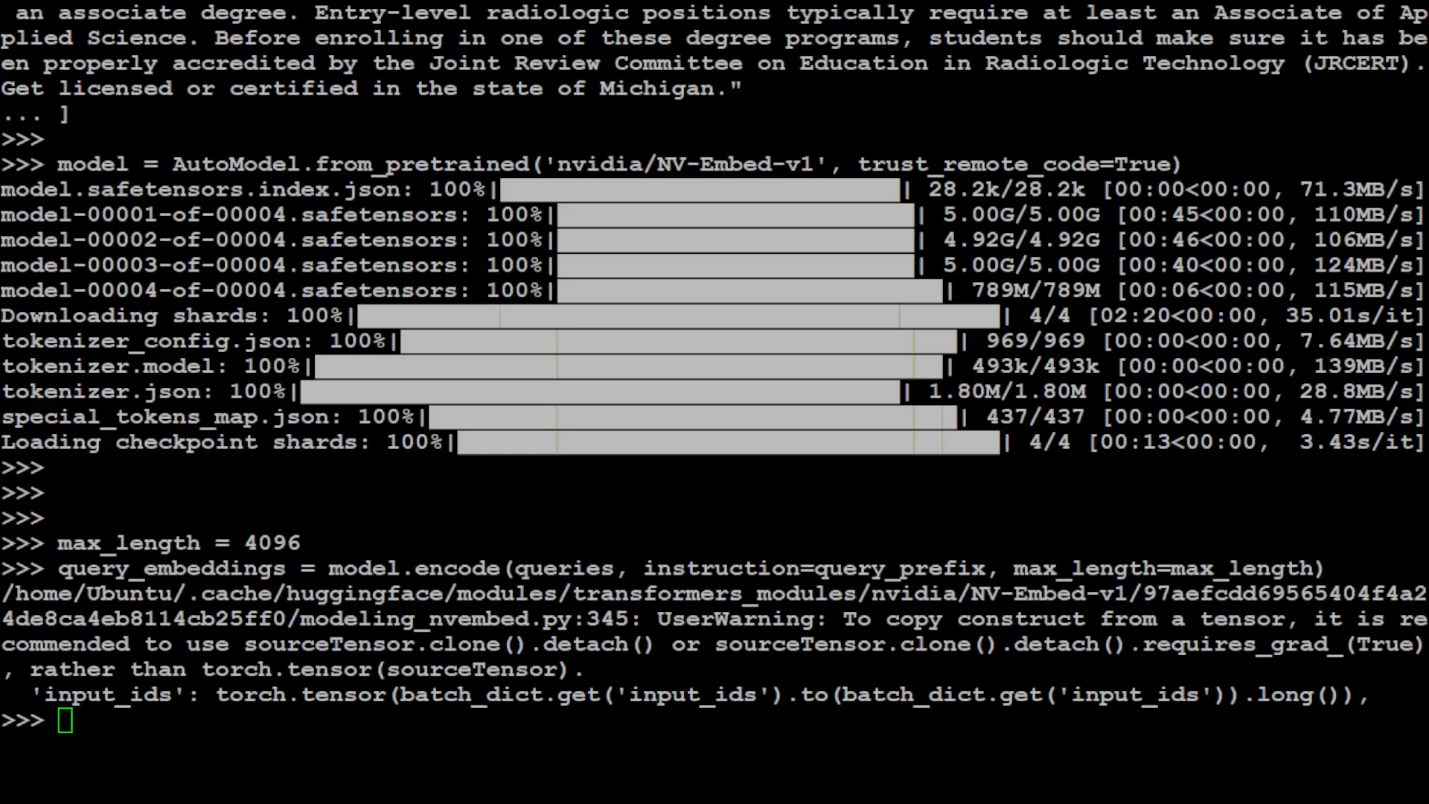
pyautogui.write('passage_embeddings = model.encode(passages, instruction=passage_prefix, max_length=max_length)')
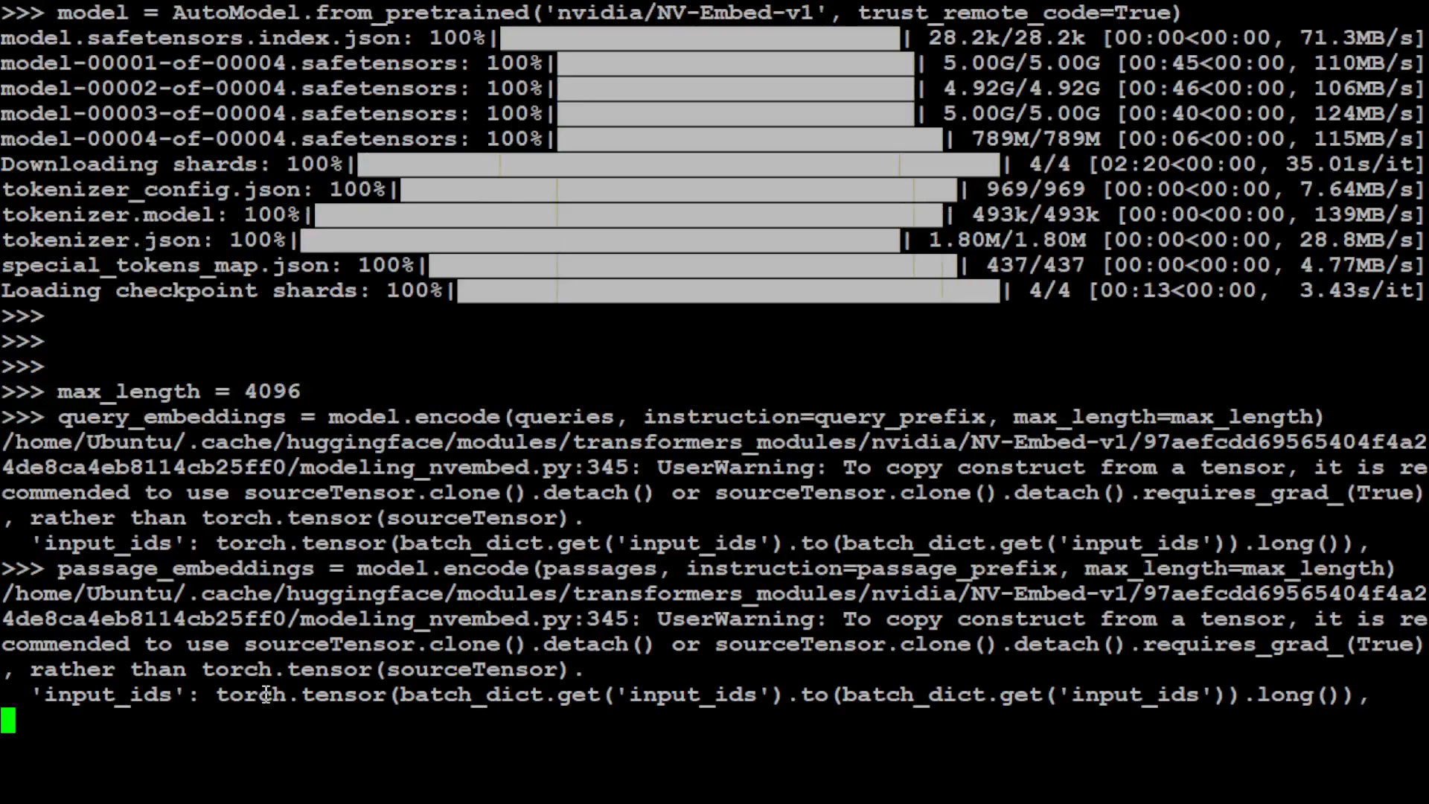
pyautogui.scroll(-3)
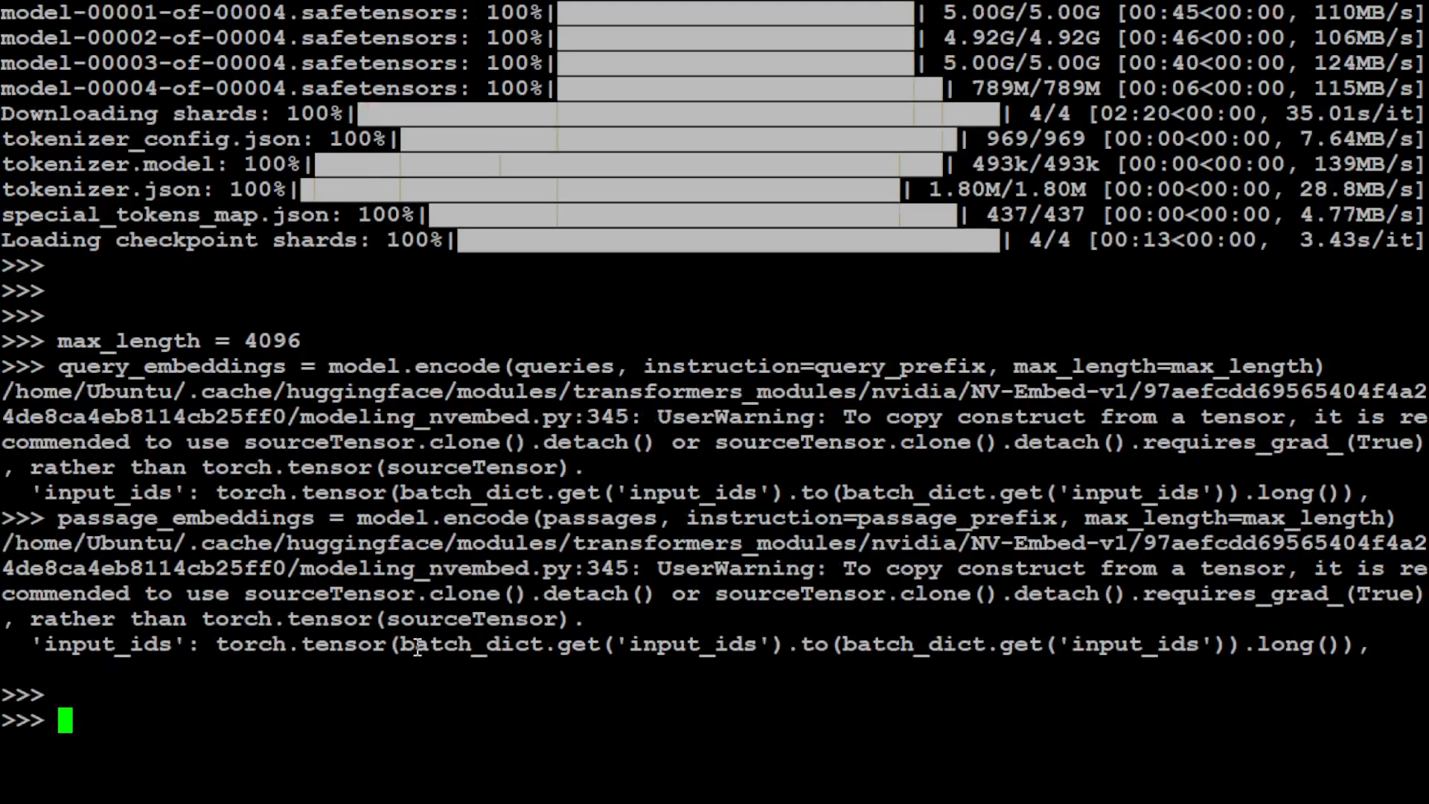
pyautogui.write('query_embeddings = F.normalize(query_embeddings, p=2, dim=1)')
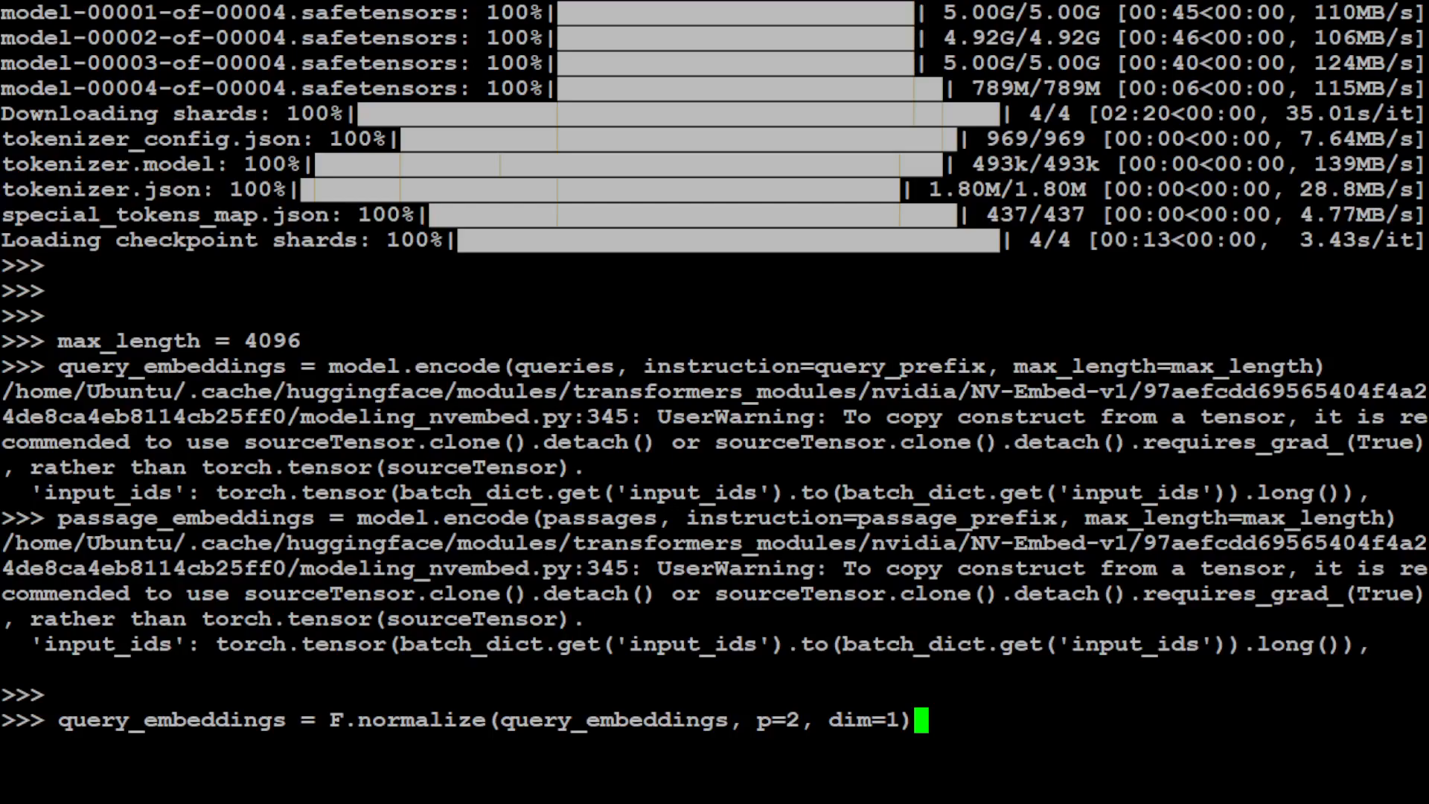
# Step: Normalize both embedding sets and print similarity scores, about 77.94 and 79.60 for matches
pyautogui.press('Return')
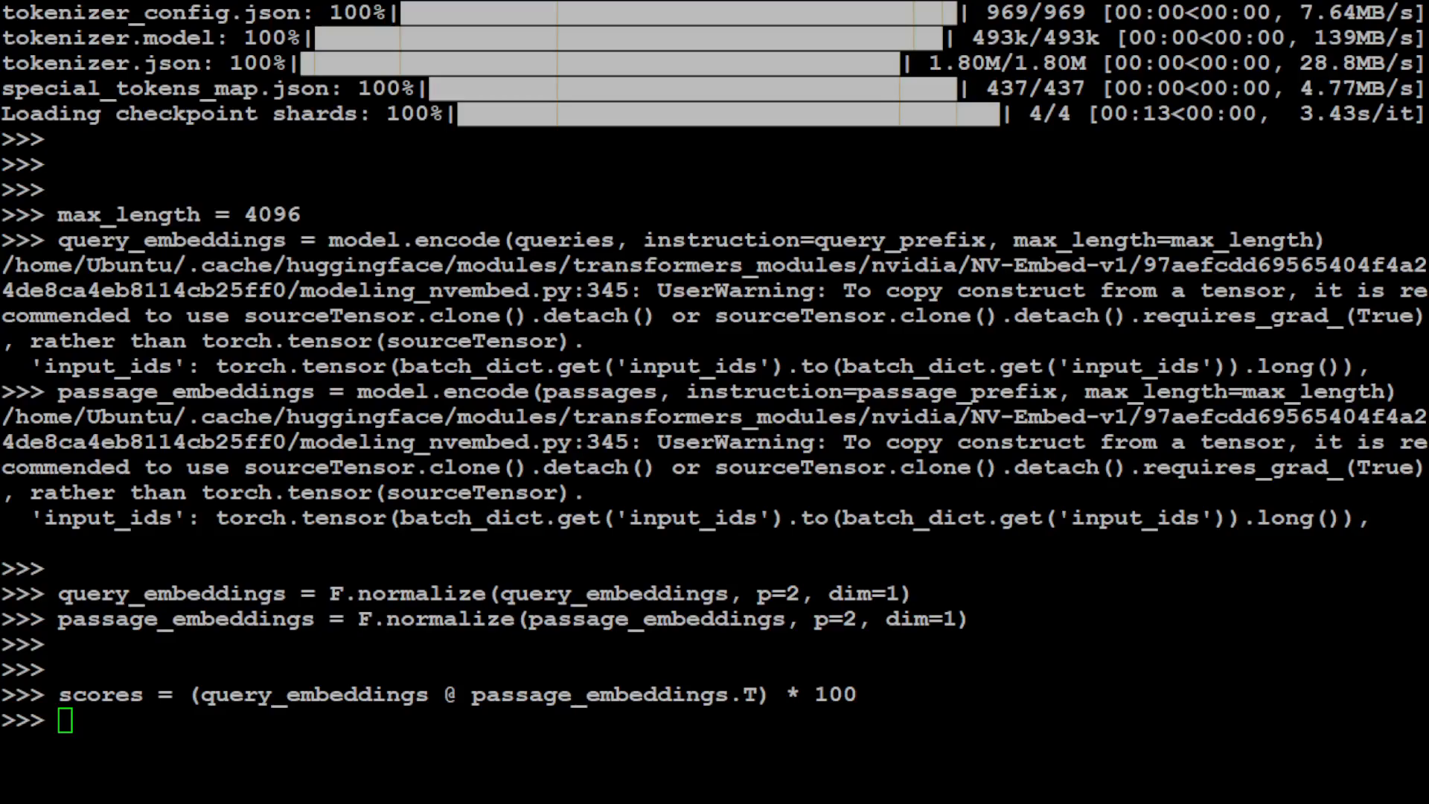
pyautogui.press('Return')
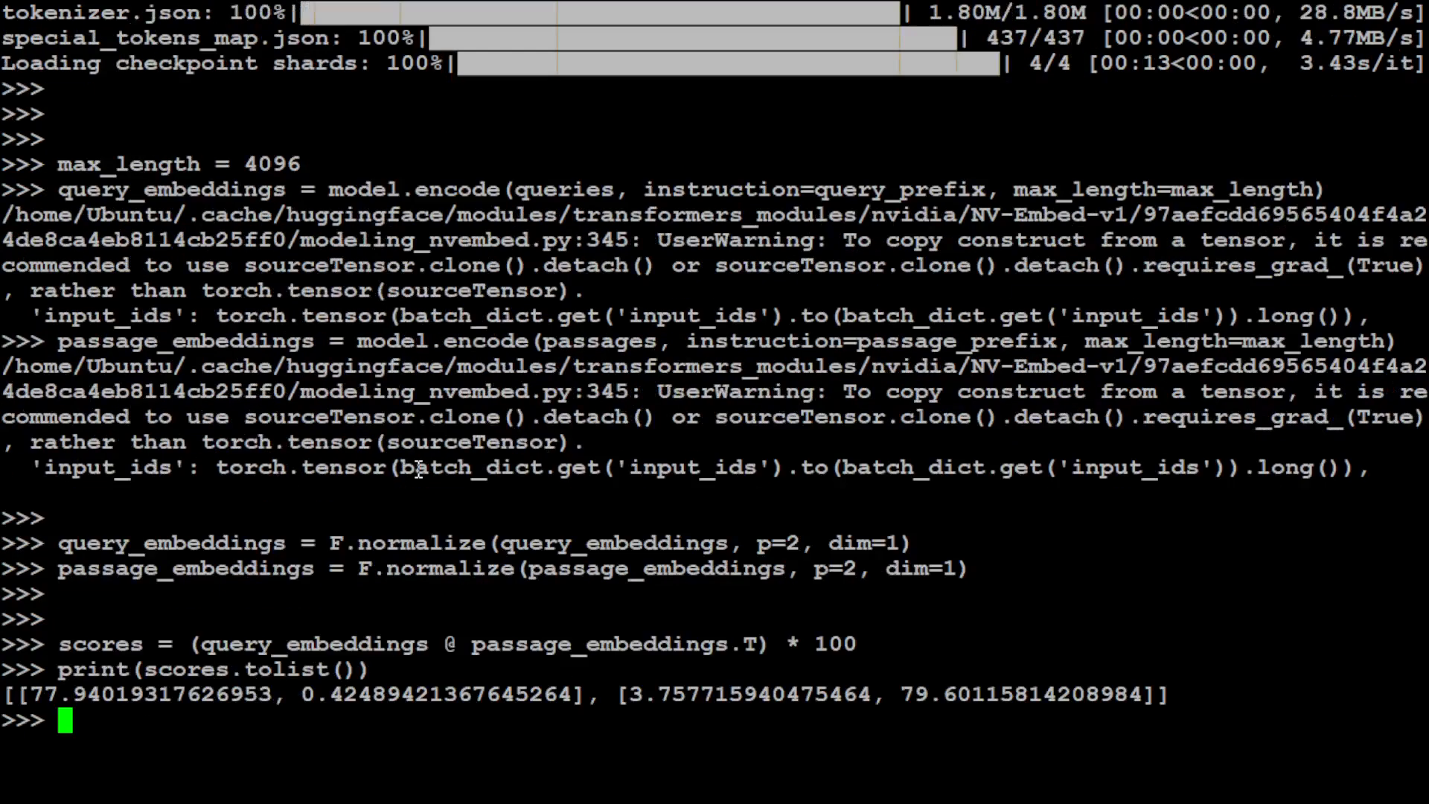
pyautogui.moveTo(191, 717)
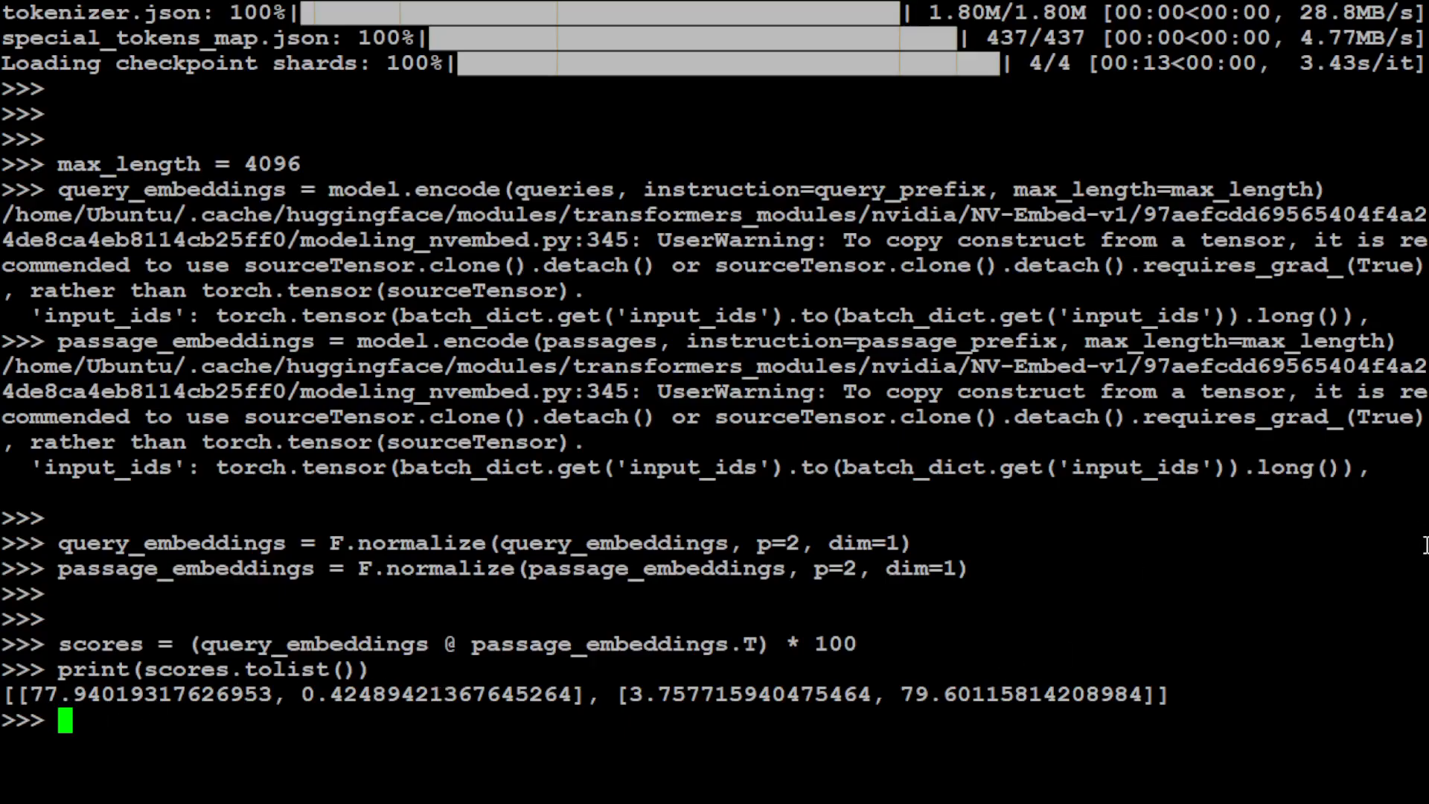
pyautogui.scroll(3)
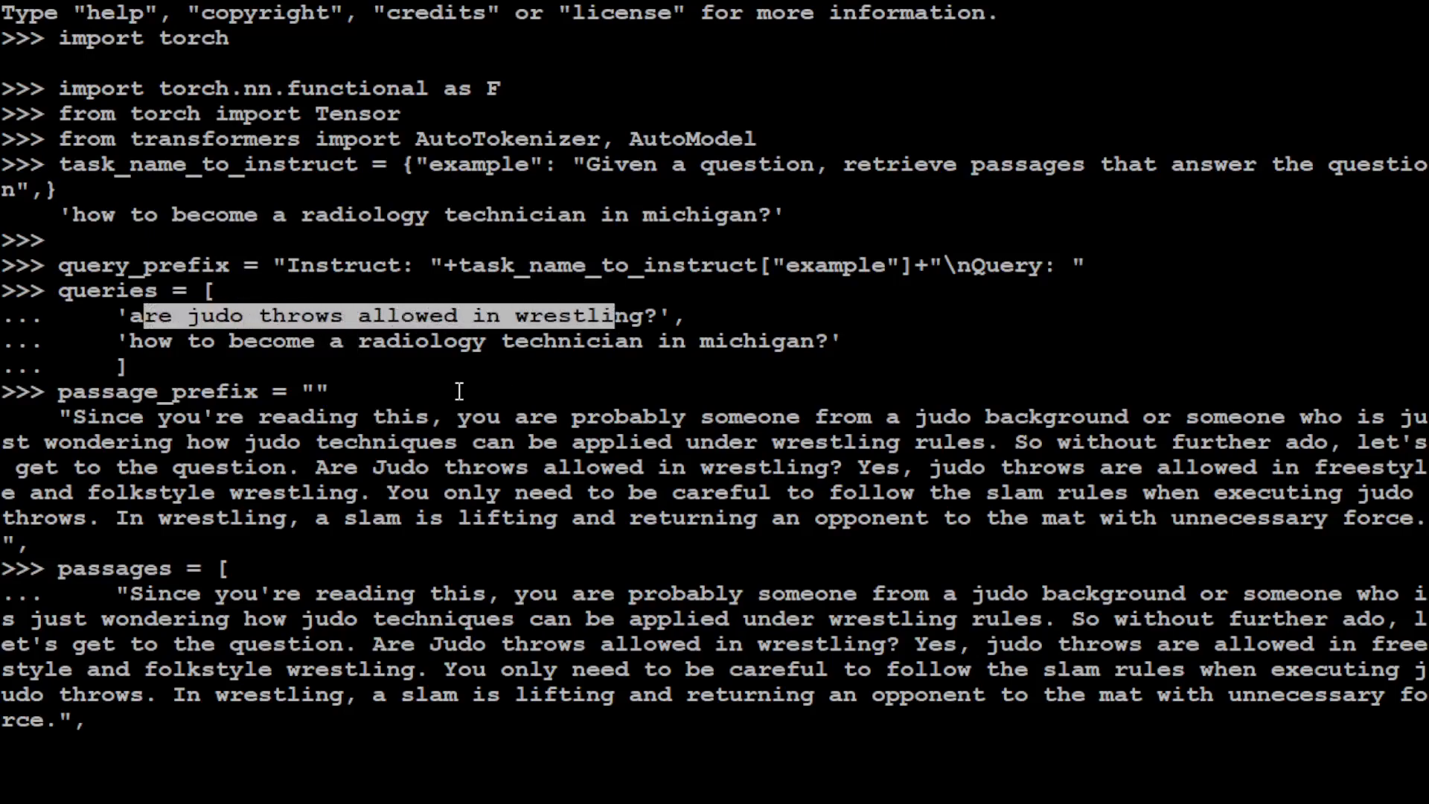
pyautogui.moveTo(207, 456)
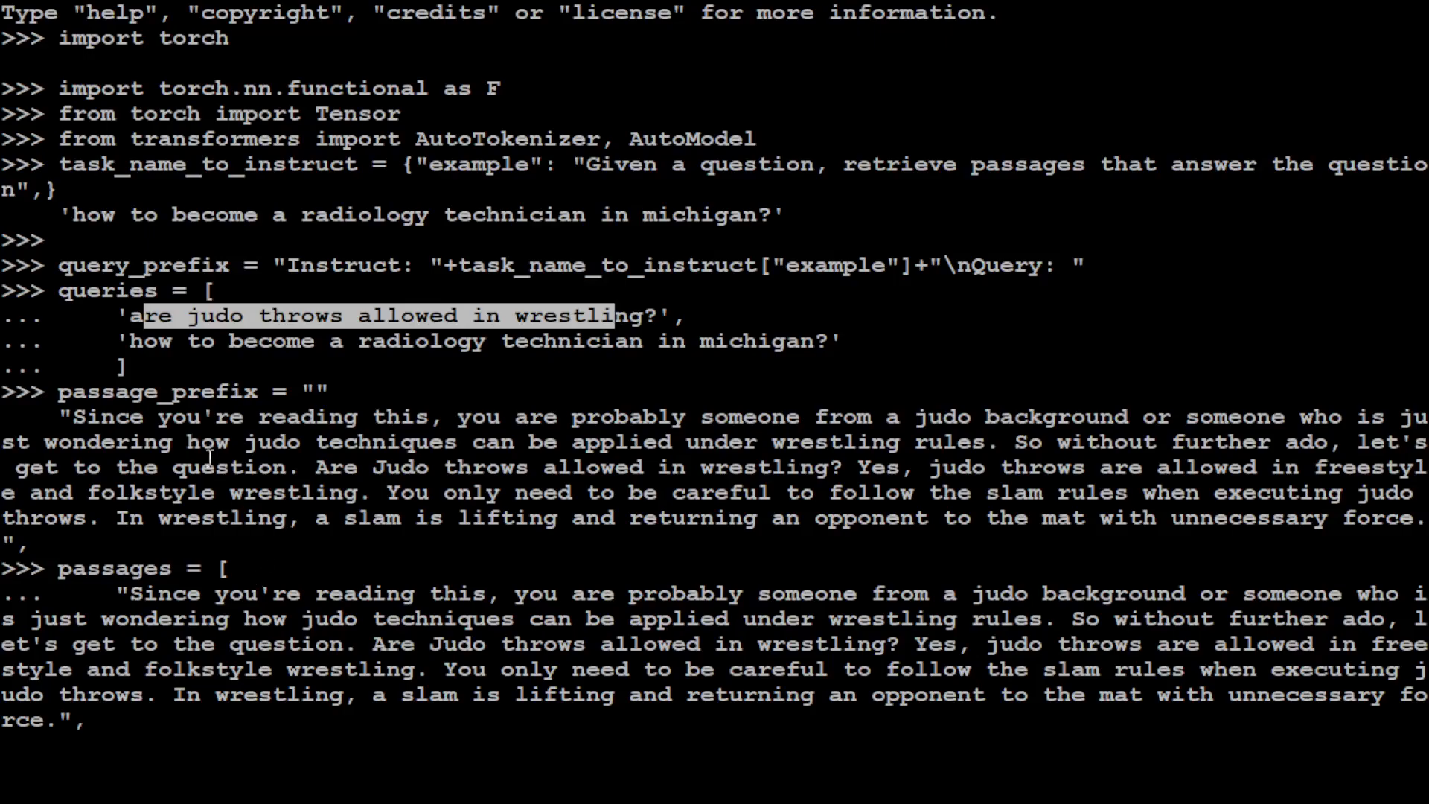
pyautogui.moveTo(208, 628)
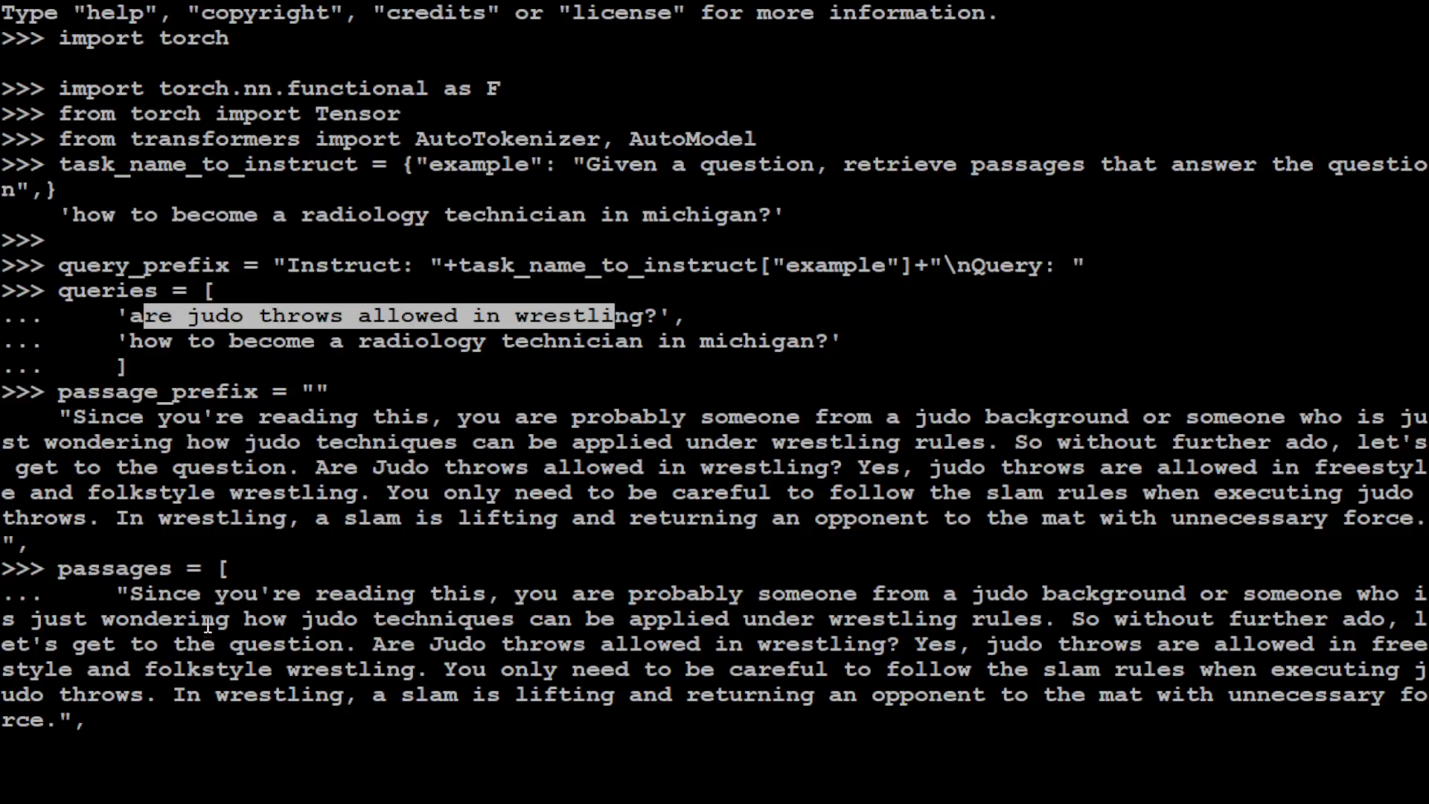
pyautogui.moveTo(620, 602)
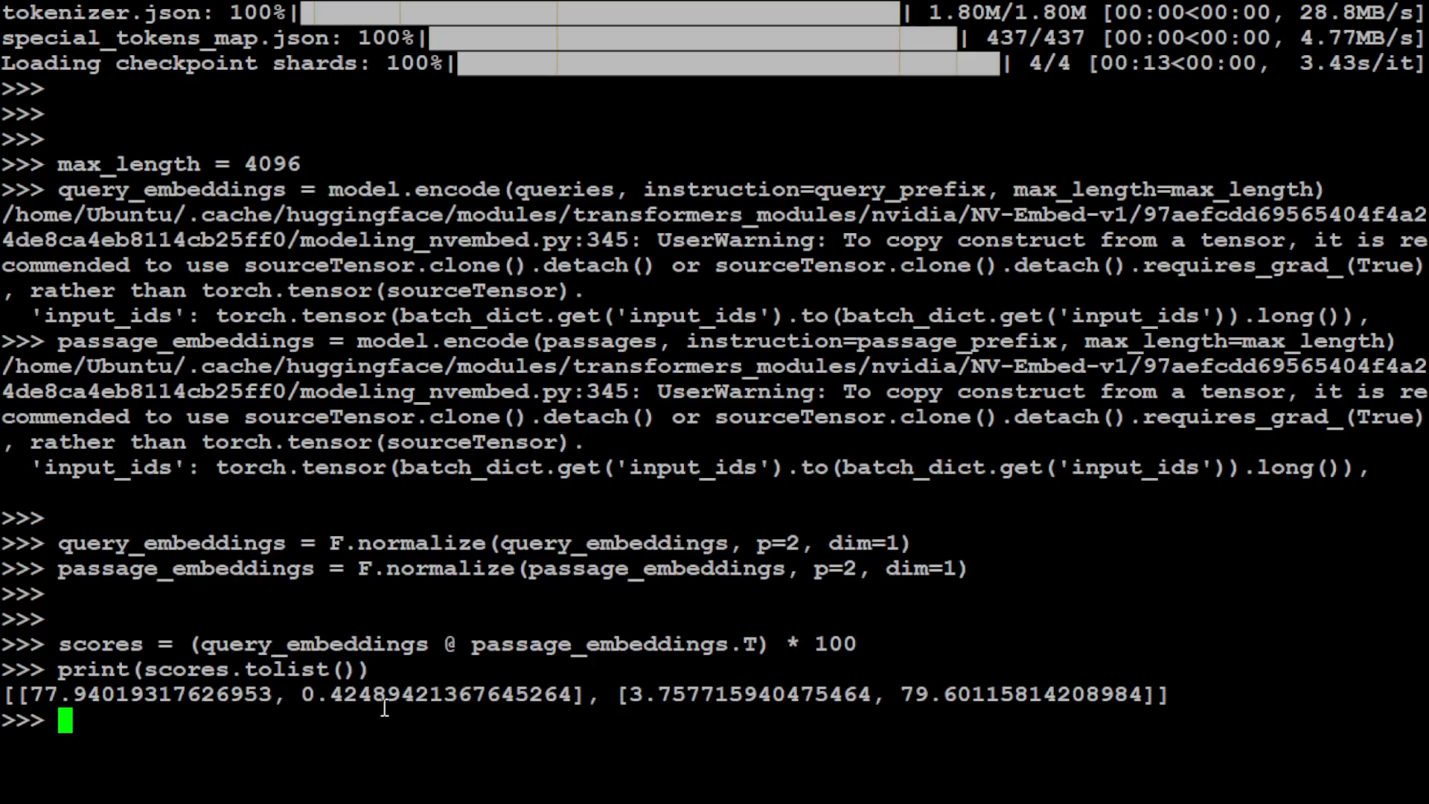
pyautogui.moveTo(365, 711)
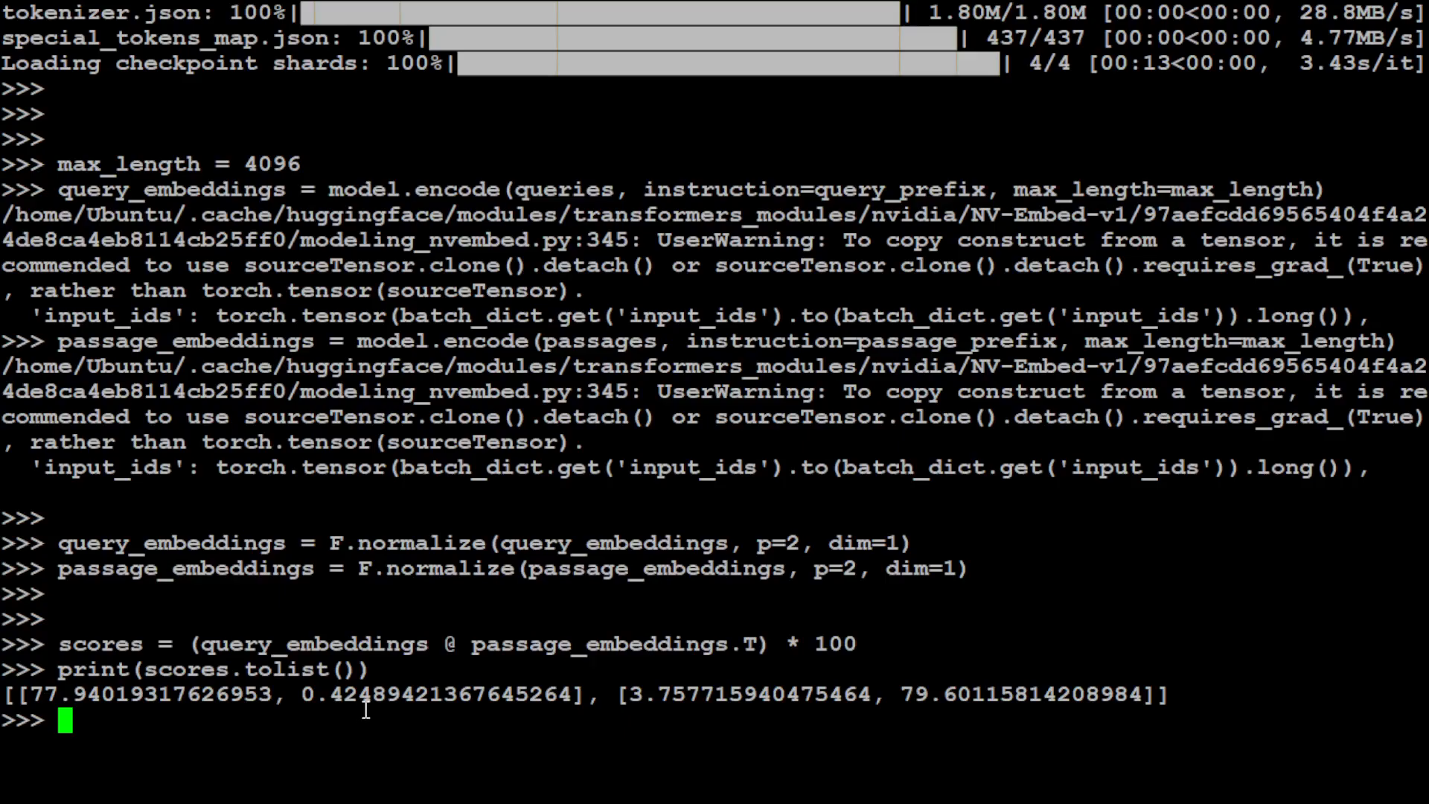
pyautogui.moveTo(648, 399)
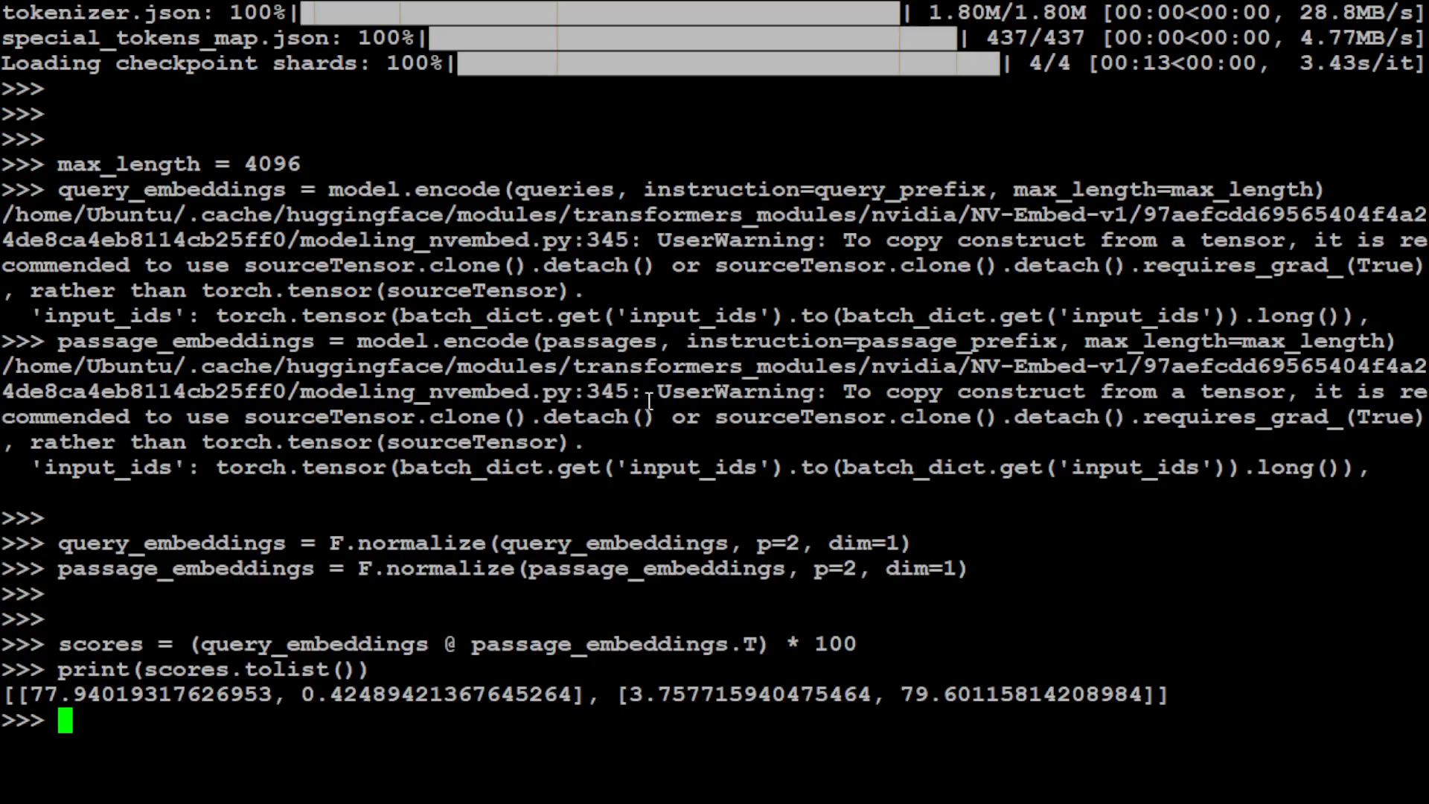